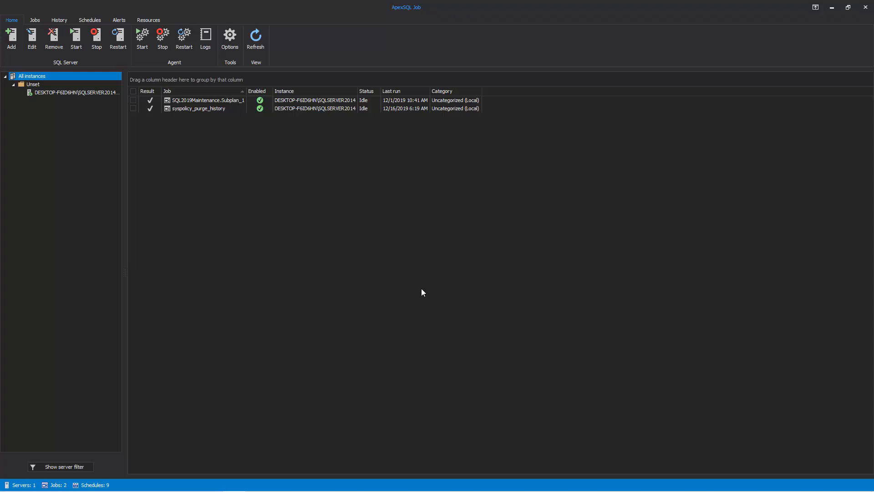
Add DESKTOP-F6ID6HN\SQLSERVER2019 with SQL Server login 'sa' and place it in a new 'Dev' folder.
left_click(11, 37)
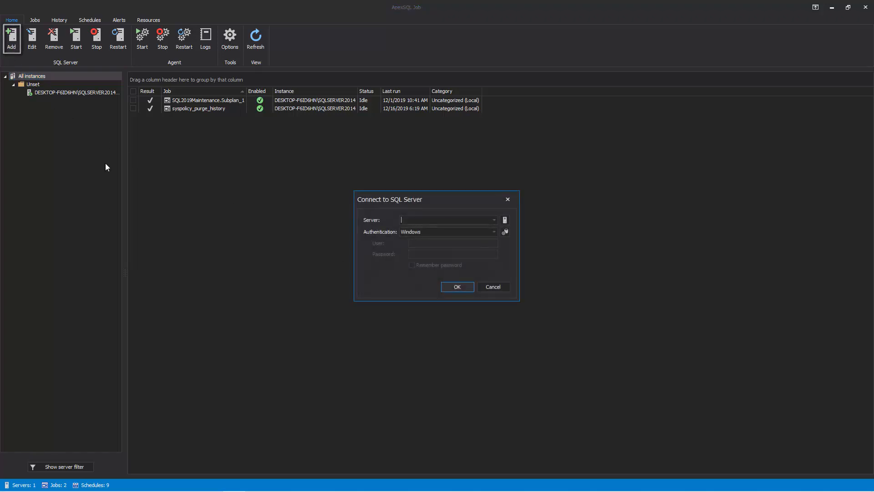
left_click(493, 220)
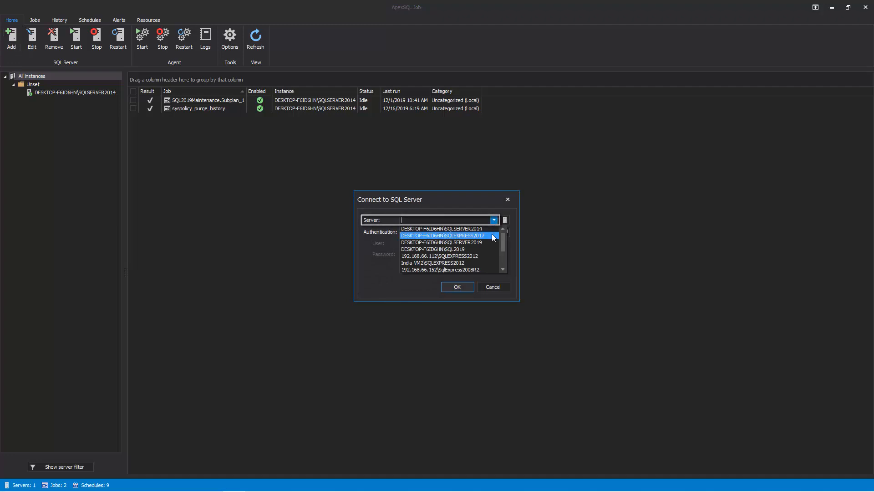
left_click(442, 249)
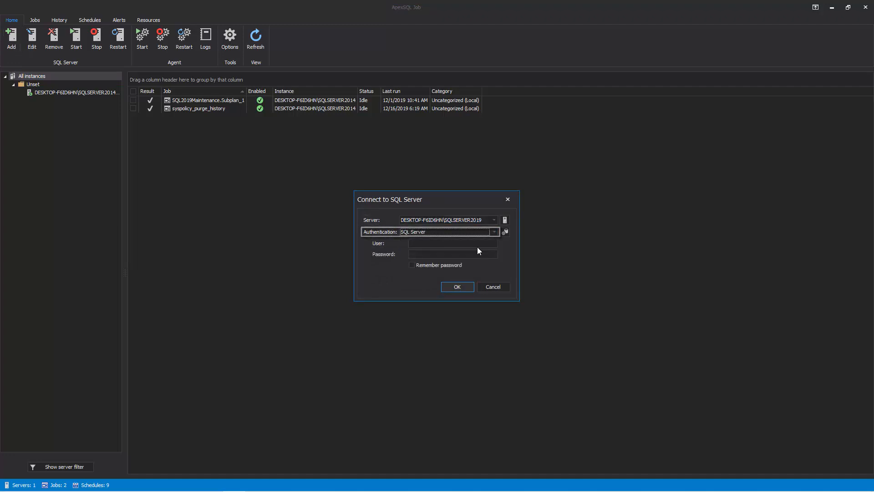
type("sa")
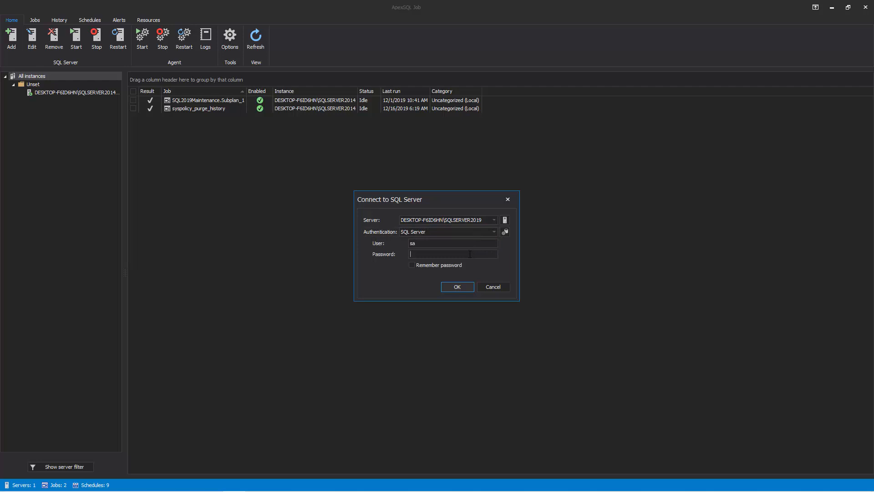
left_click(455, 287)
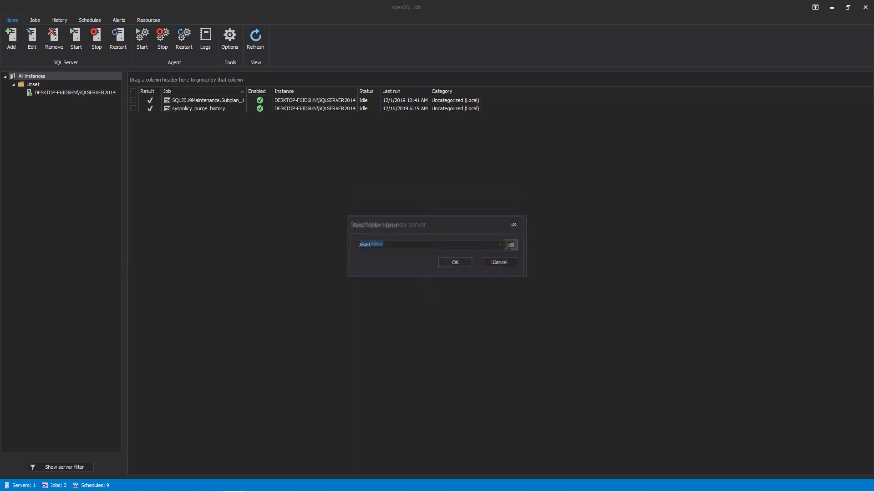
type("D")
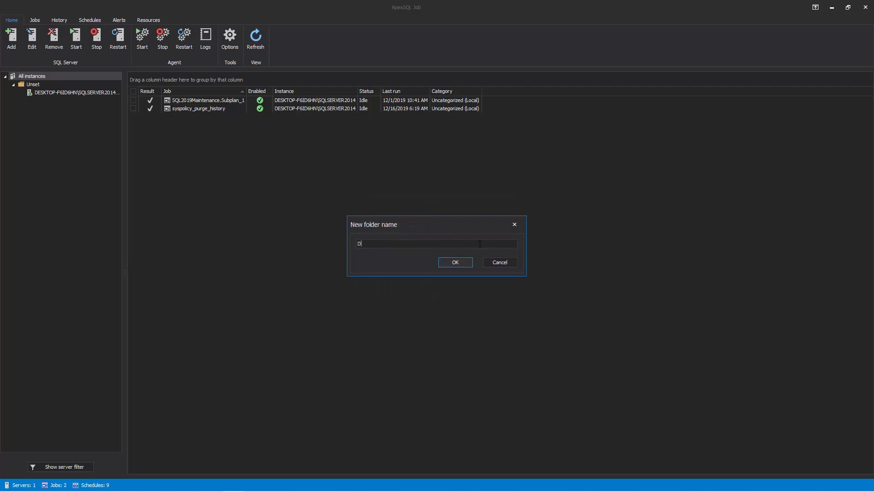
left_click(454, 262)
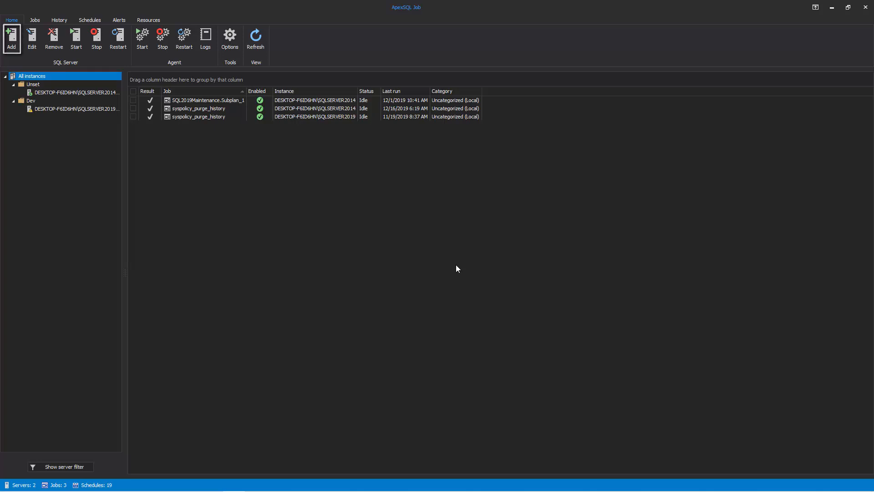
mouse_move(277, 245)
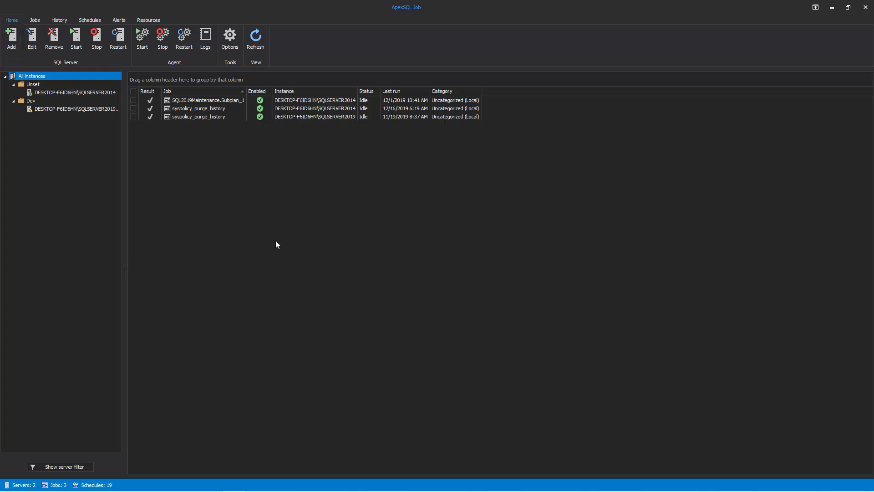
Start the SQL Server Agent on SQLSERVER2019 and acknowledge the success message.
left_click(75, 109)
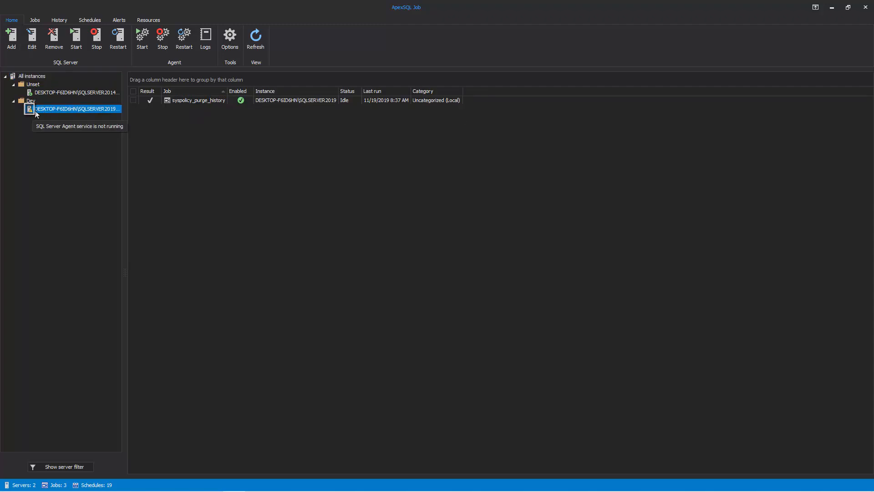
mouse_move(87, 122)
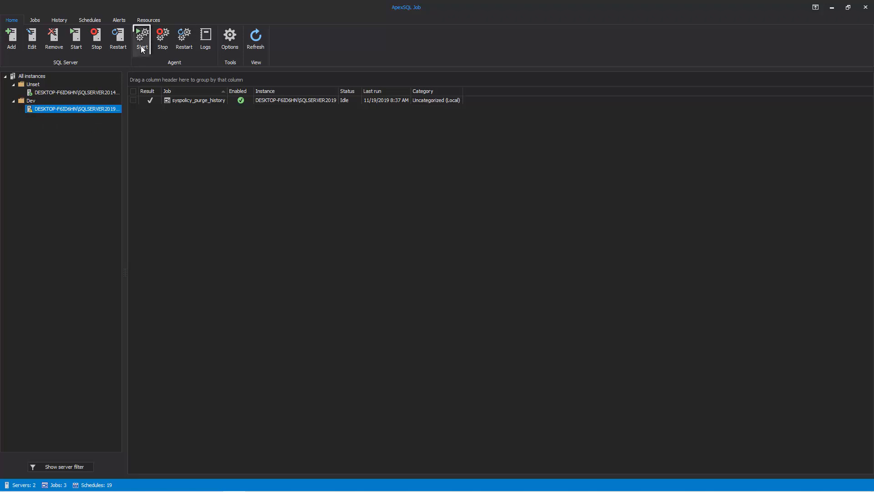
left_click(141, 36)
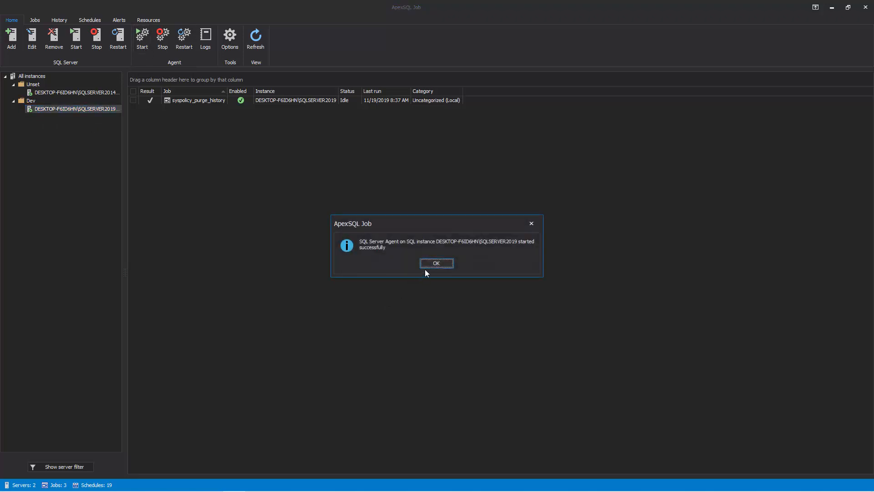
left_click(437, 262)
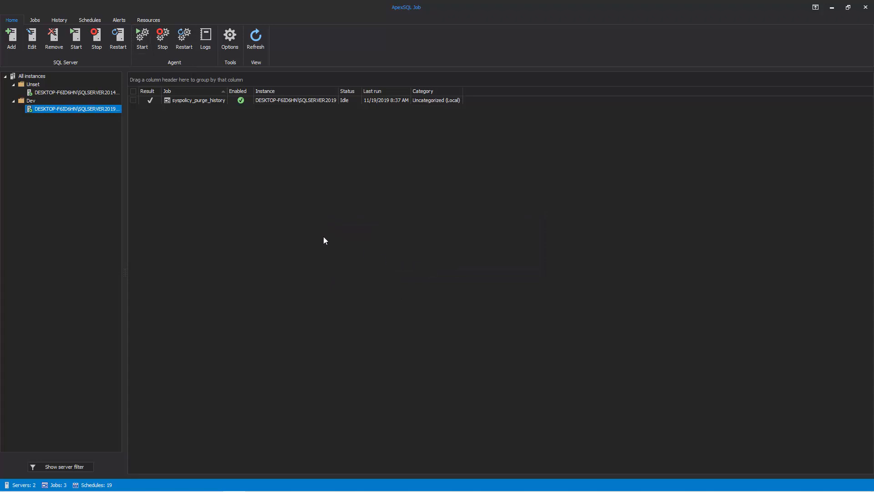
left_click(35, 20)
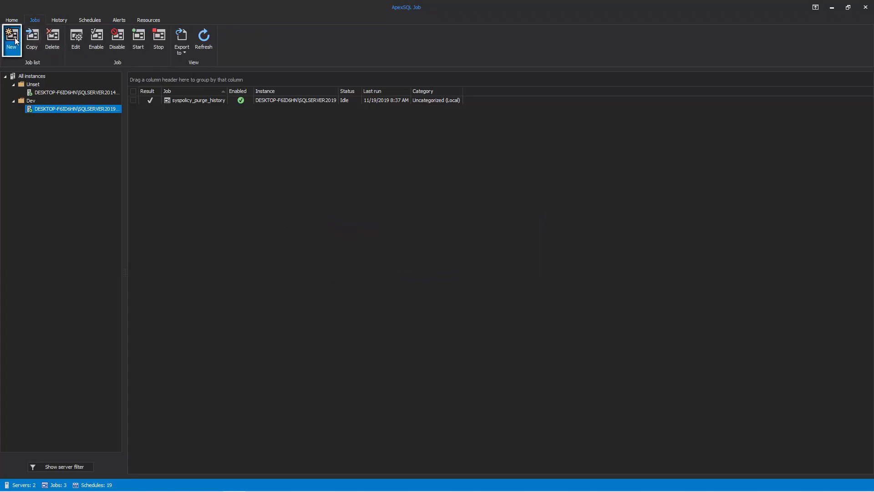
Create job 'ErrorLog_Cleanup_Daily@3AM' owned by the local machine account, described 'Cleanup the error log table'.
left_click(11, 38)
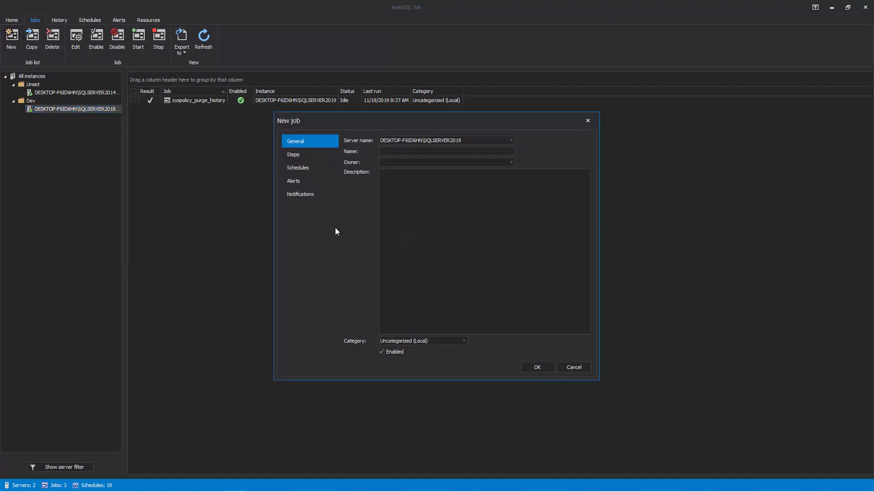
left_click(447, 140)
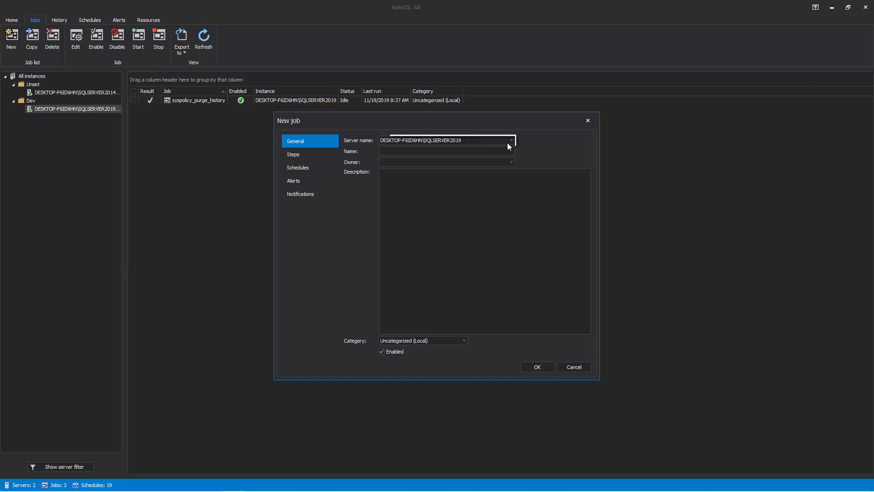
left_click(445, 151)
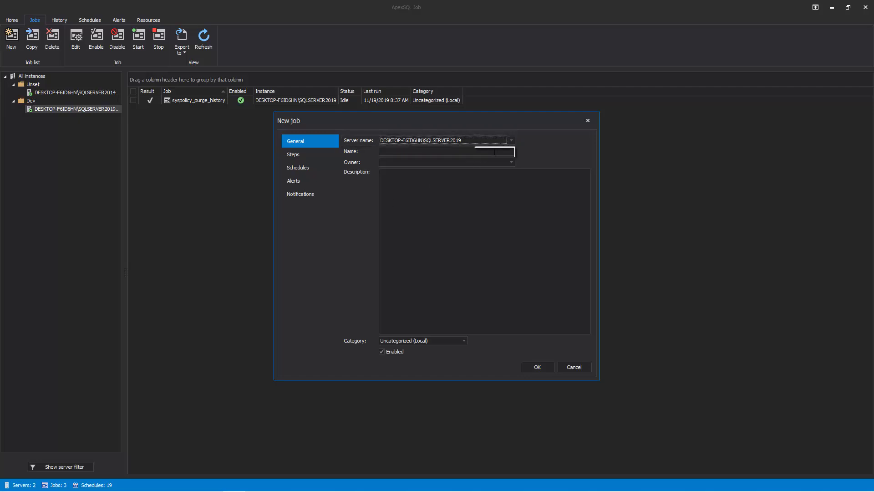
left_click(510, 162)
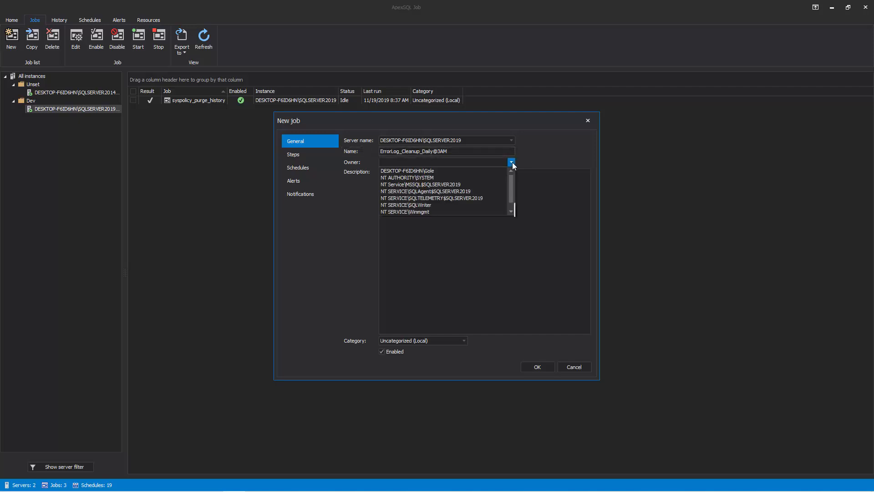
left_click(407, 170)
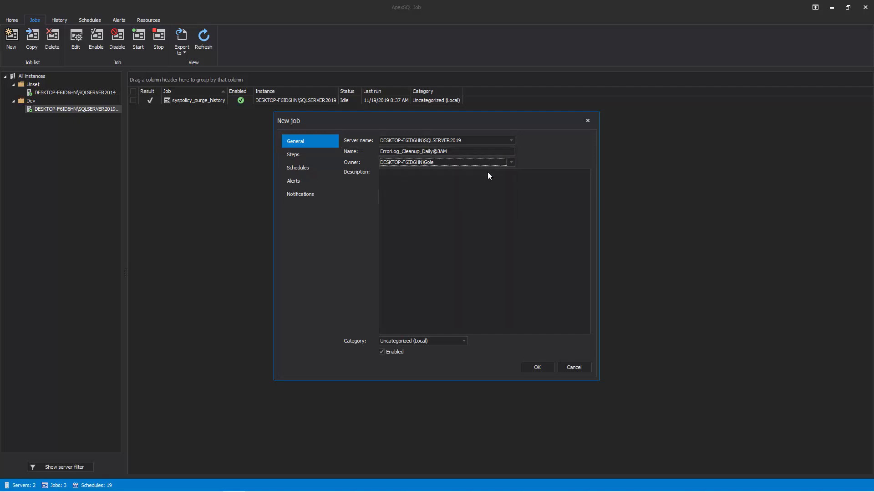
type("Cleanup the error log table")
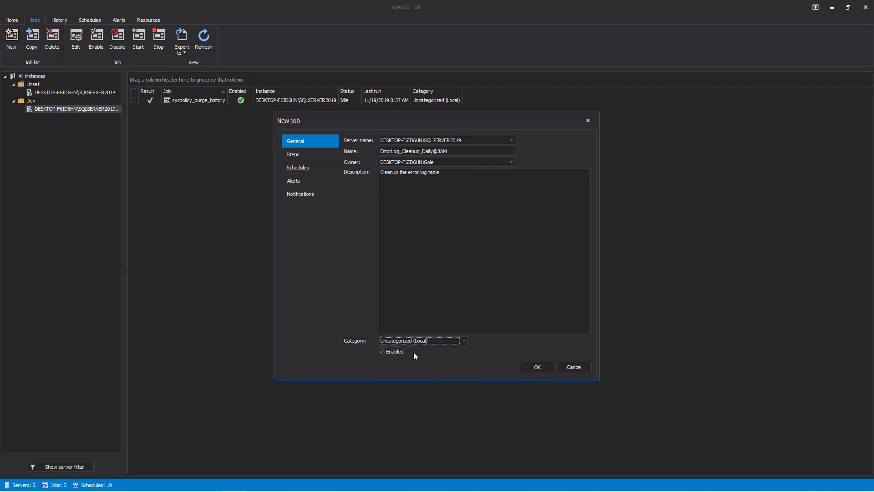
left_click(295, 155)
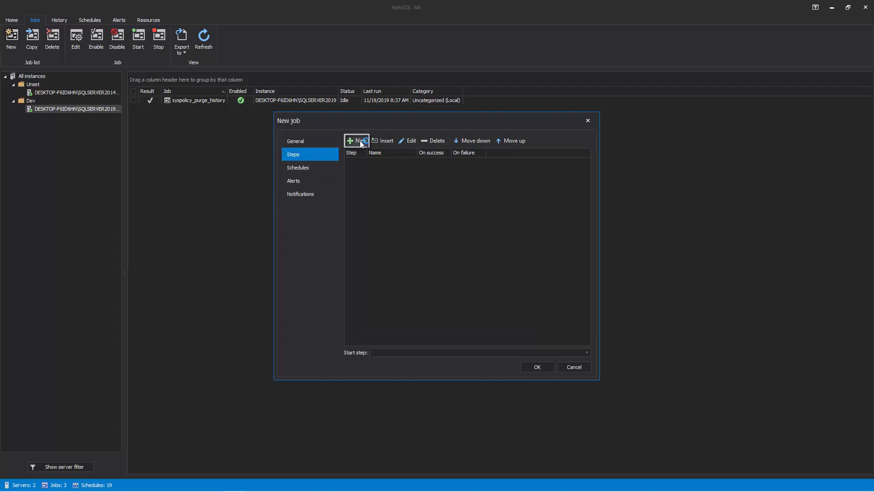
Add T-SQL step 'ErrorLog Cleanup' running a DELETE on ErrorLog in AdventureWorks2017.
left_click(358, 141)
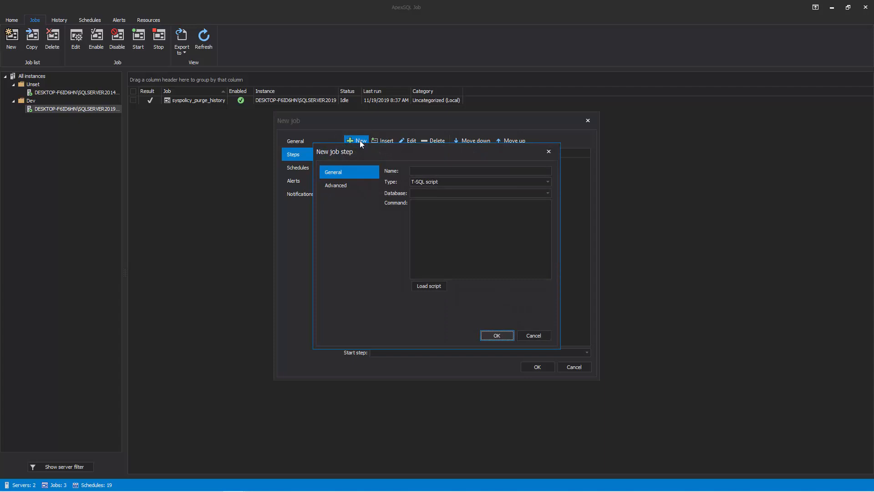
left_click(481, 170)
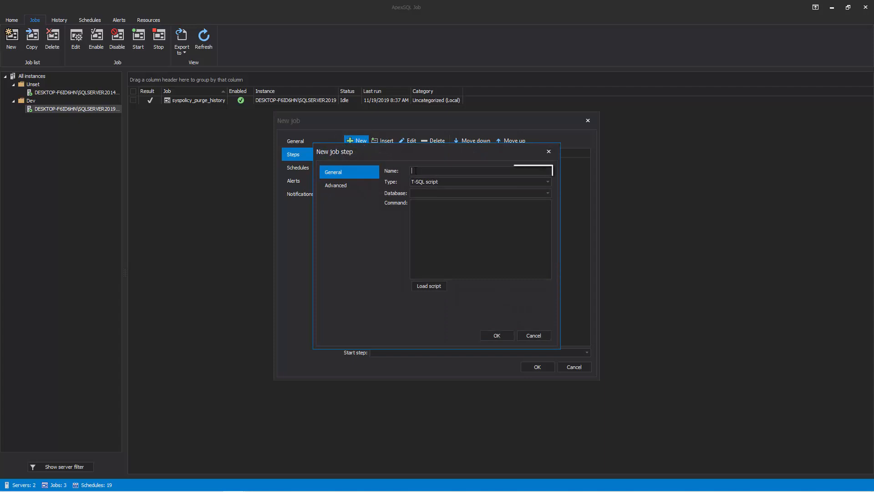
type("ErrorLog Cleanup")
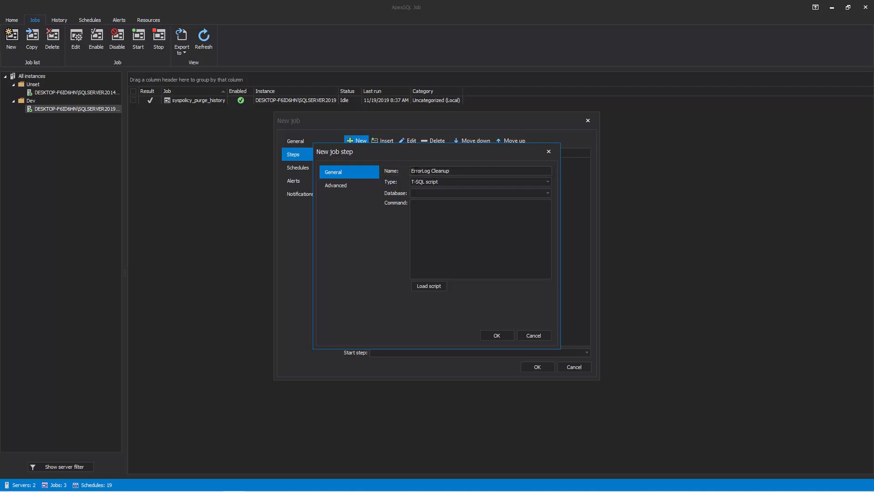
mouse_move(530, 180)
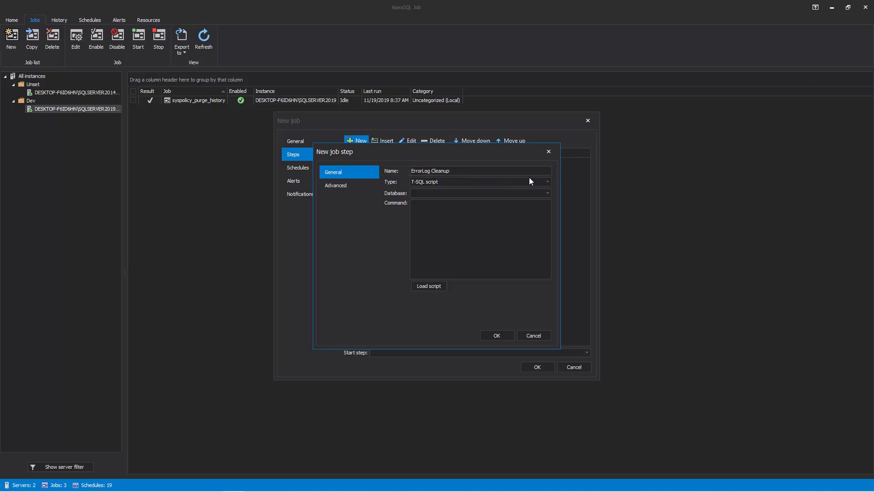
left_click(547, 181)
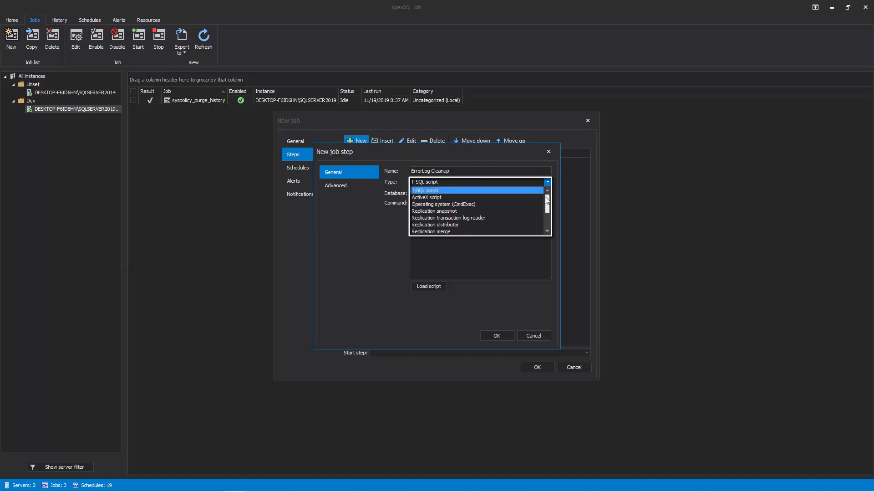
left_click(425, 190)
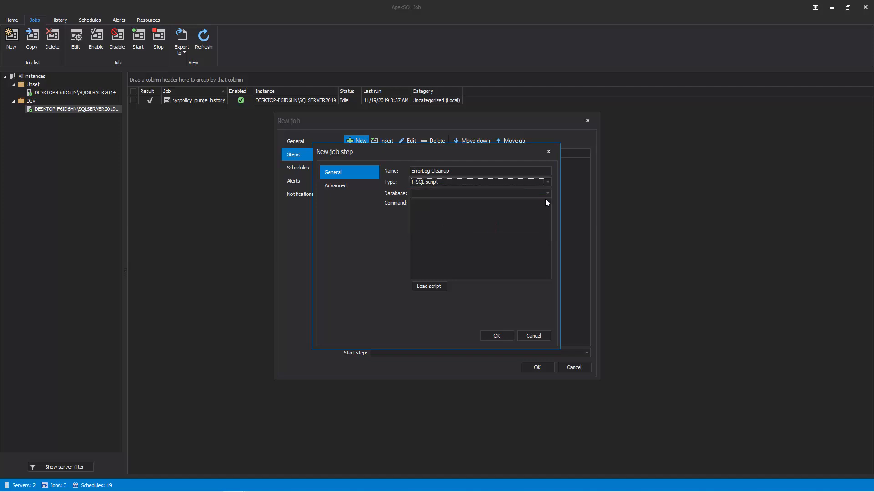
left_click(547, 193)
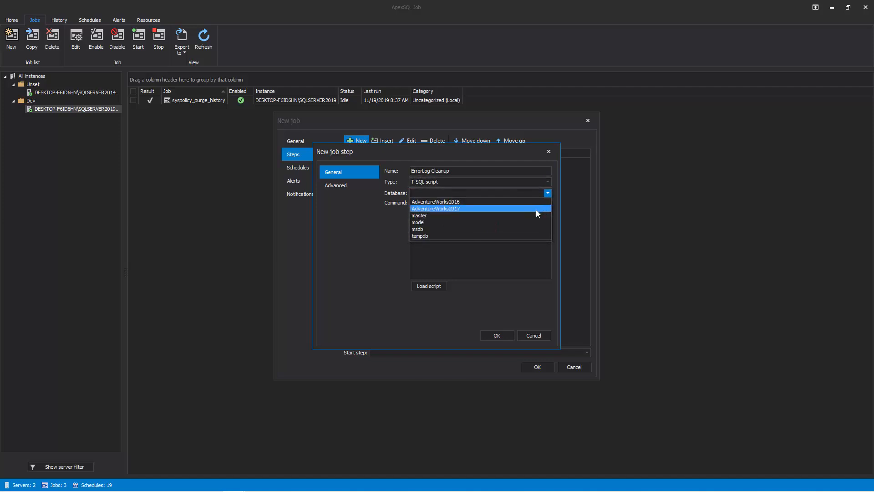
left_click(436, 208)
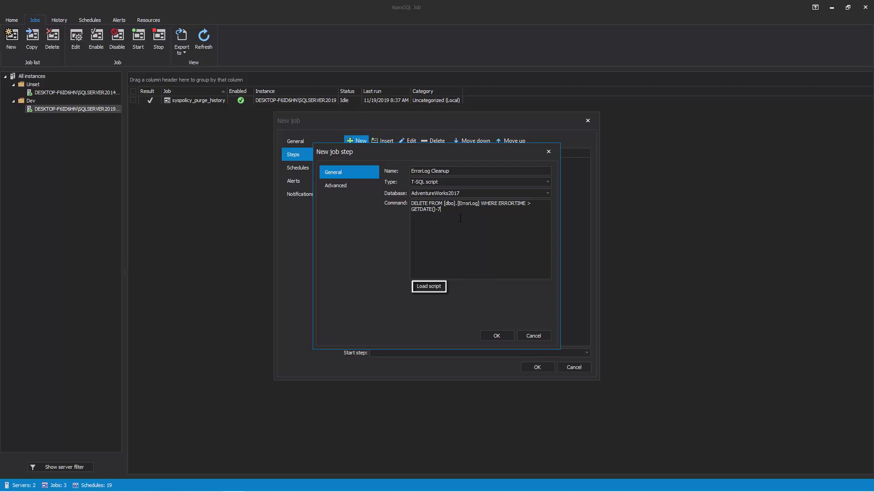
left_click(336, 186)
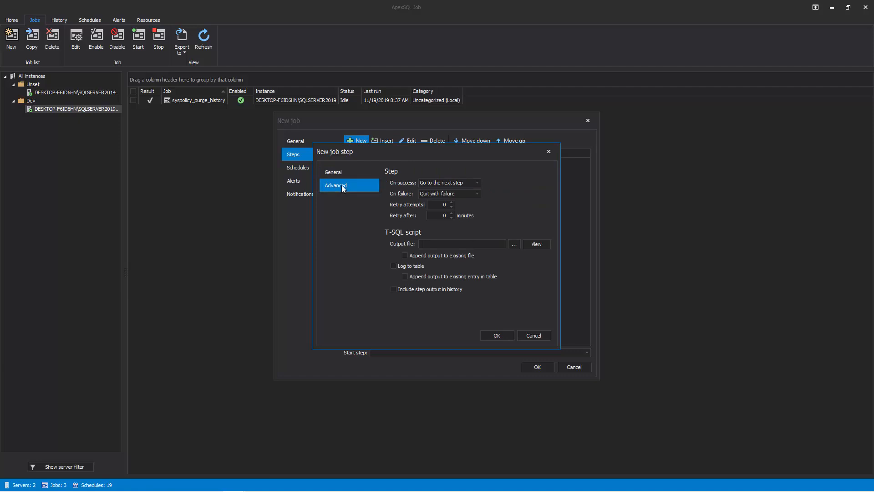
Keep On success 'Go to the next step', On failure 'Quit with failure', retry attempts 0.
left_click(477, 182)
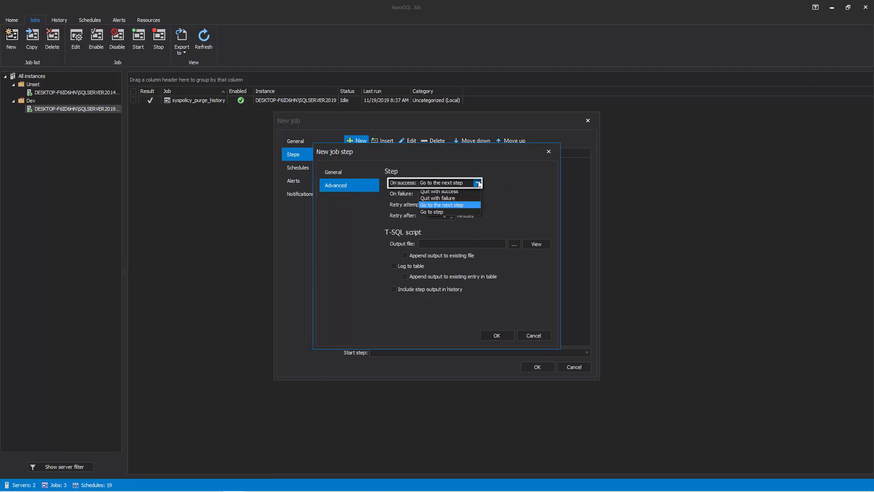
left_click(477, 193)
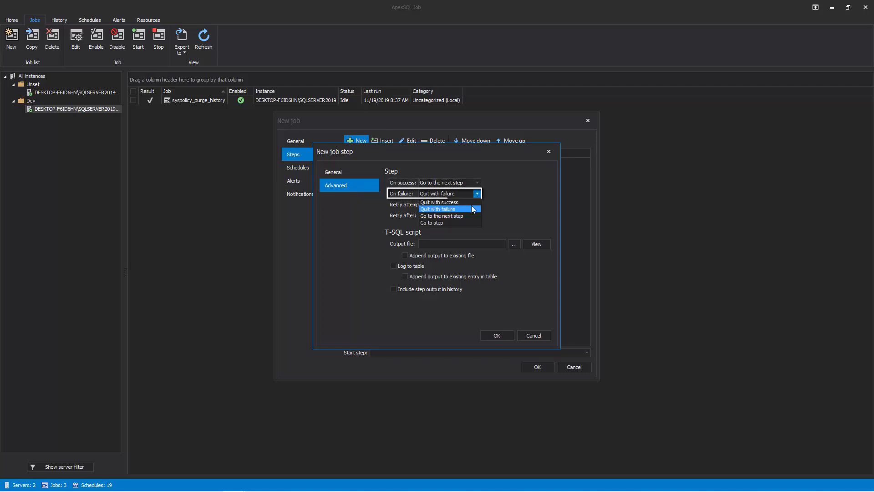
left_click(440, 208)
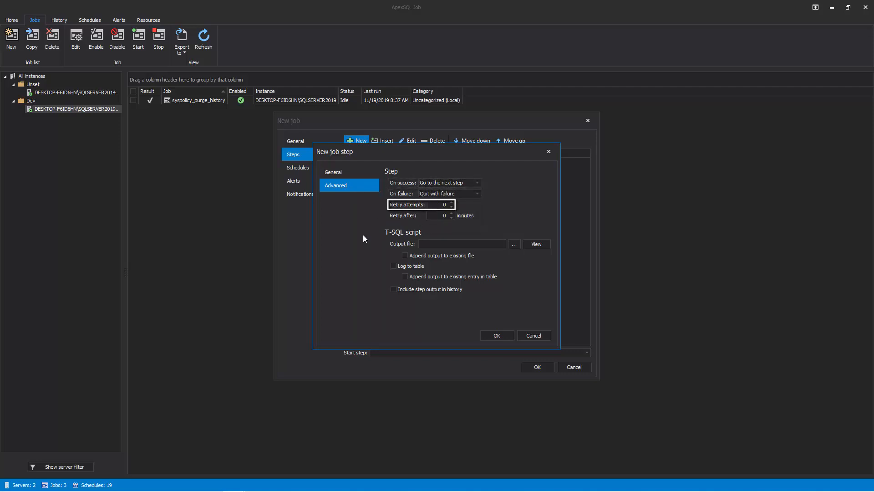
left_click(421, 215)
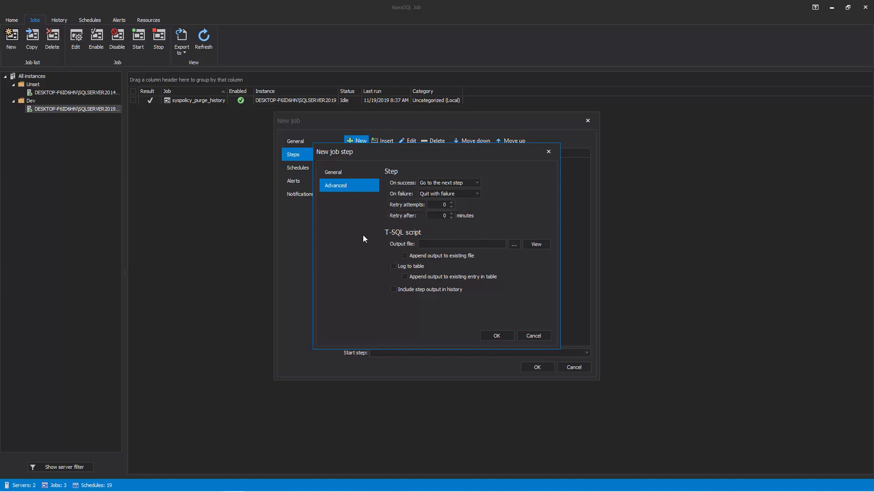
left_click(446, 244)
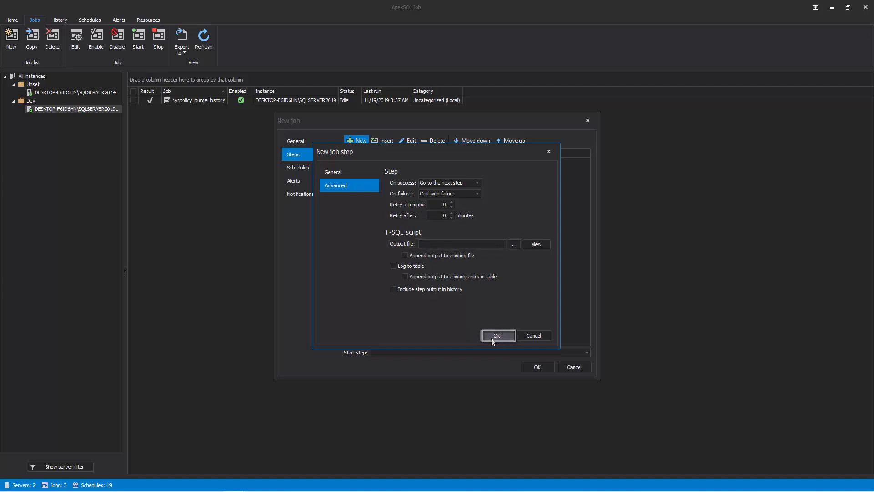
Save the ErrorLog Cleanup step so it becomes the job's start step.
left_click(496, 335)
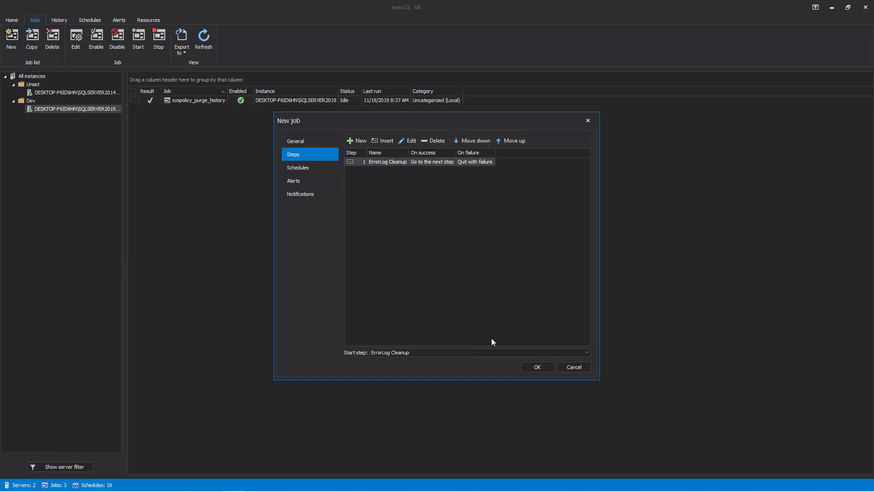
mouse_move(395, 162)
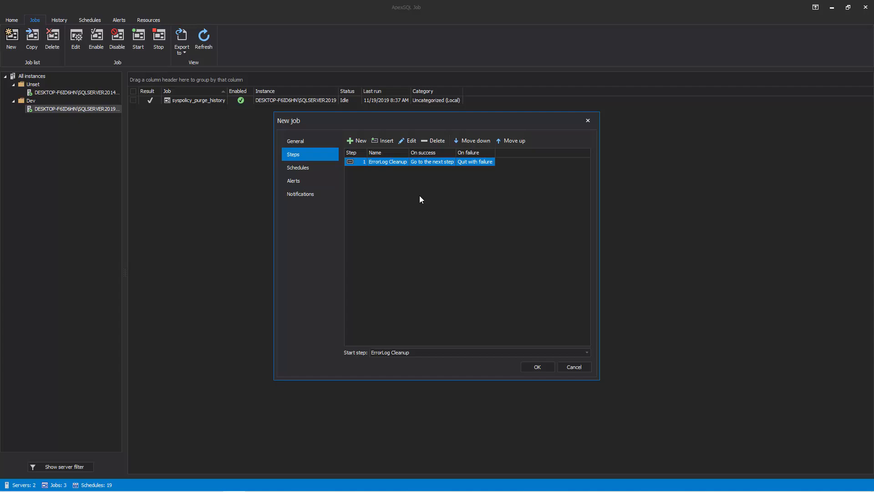
mouse_move(415, 199)
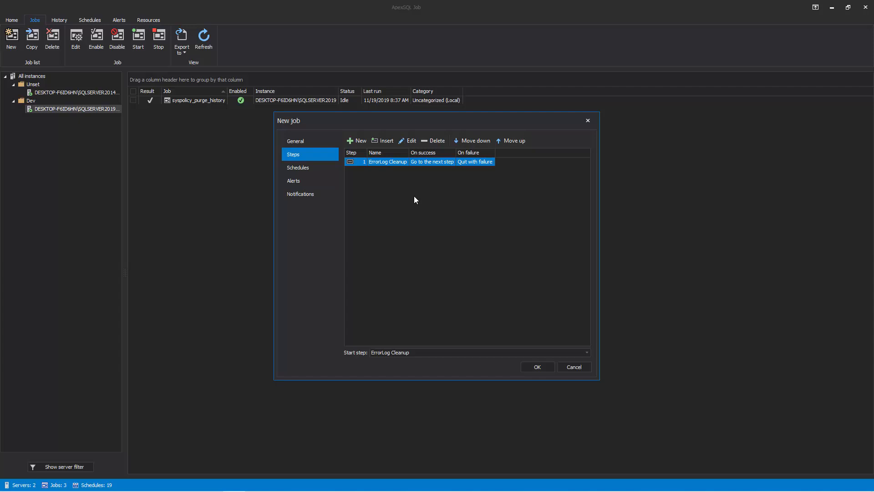
mouse_move(297, 167)
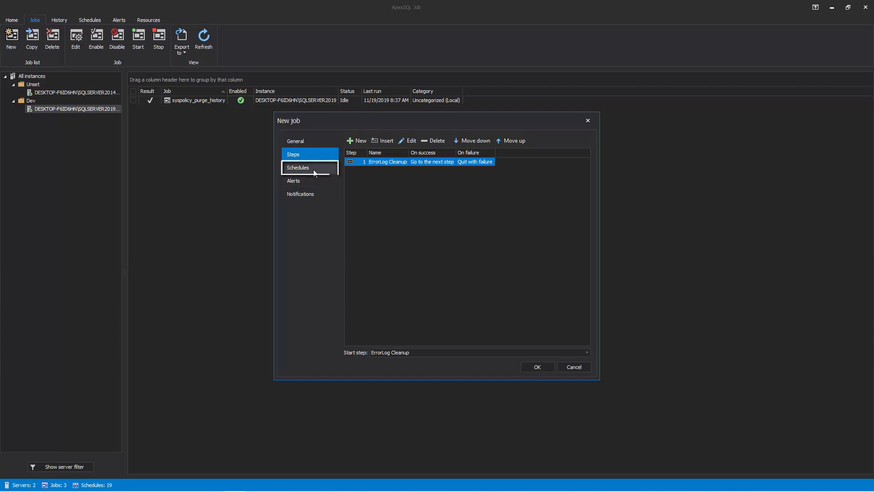
Show the job's empty Schedules page and open the Pick list of existing schedules.
left_click(298, 167)
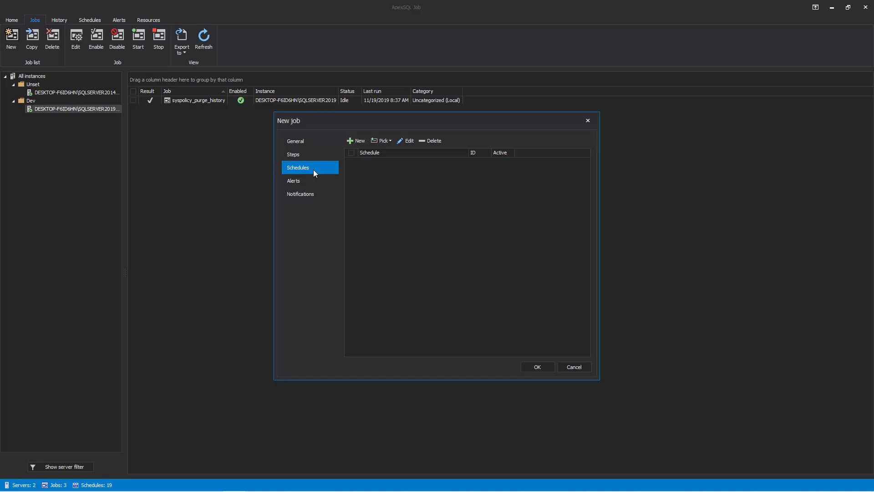
mouse_move(356, 170)
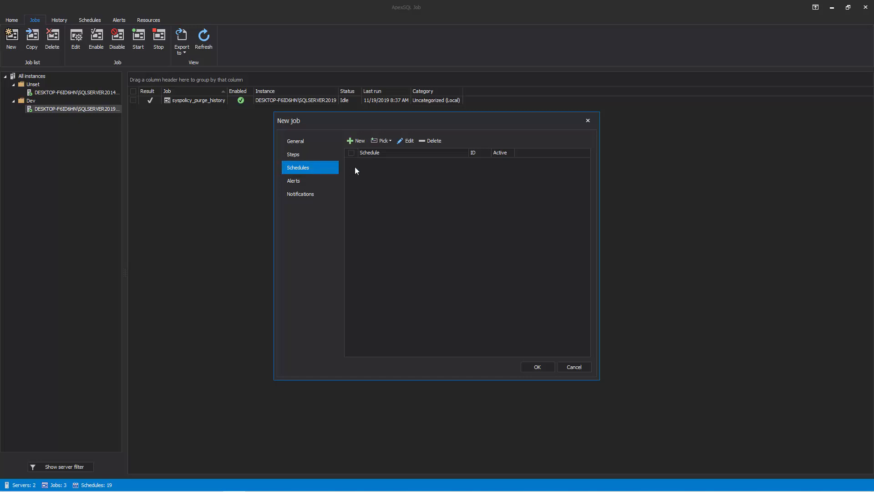
mouse_move(384, 146)
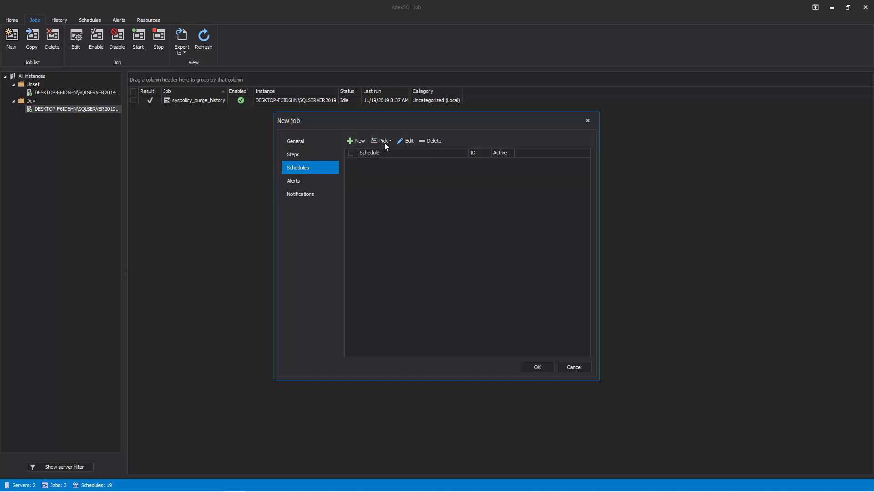
left_click(382, 141)
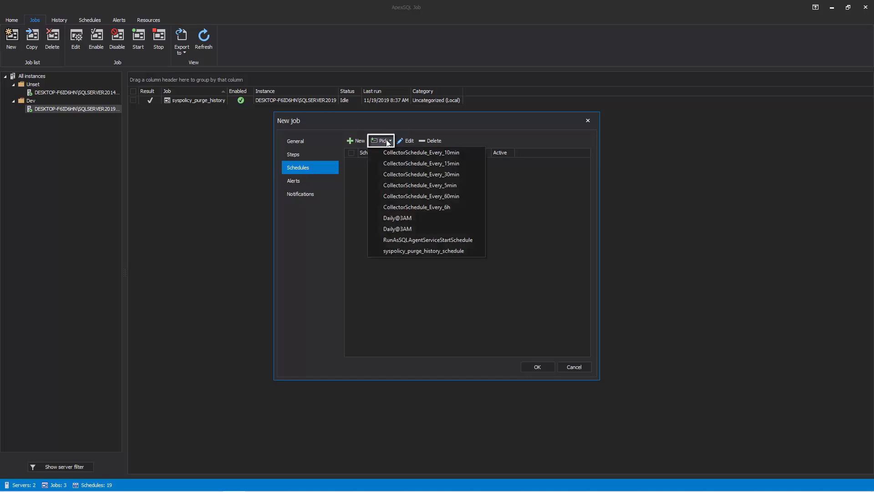
mouse_move(417, 206)
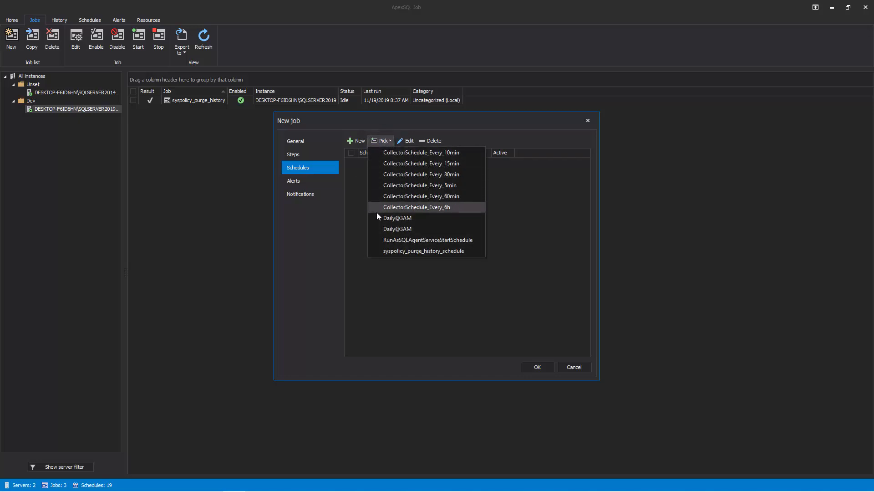
mouse_move(358, 165)
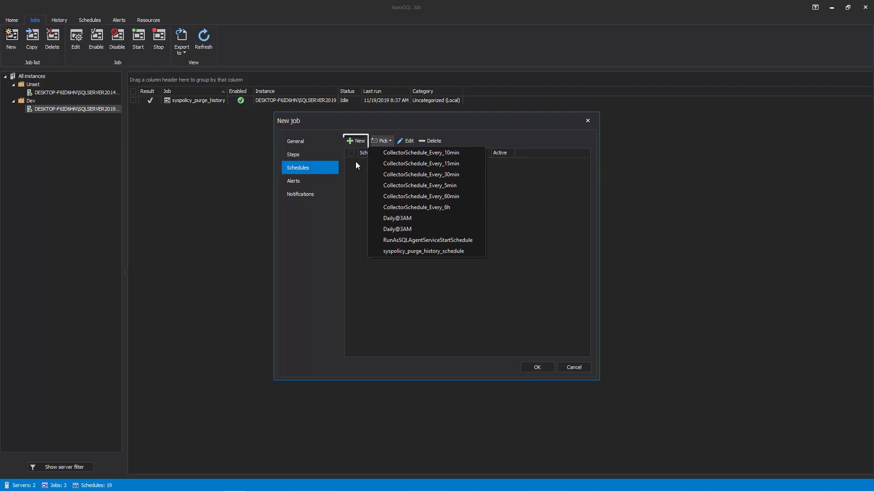
Create schedule 'Daily@3AM' as an Event type that fires when the CPU is idle.
left_click(357, 141)
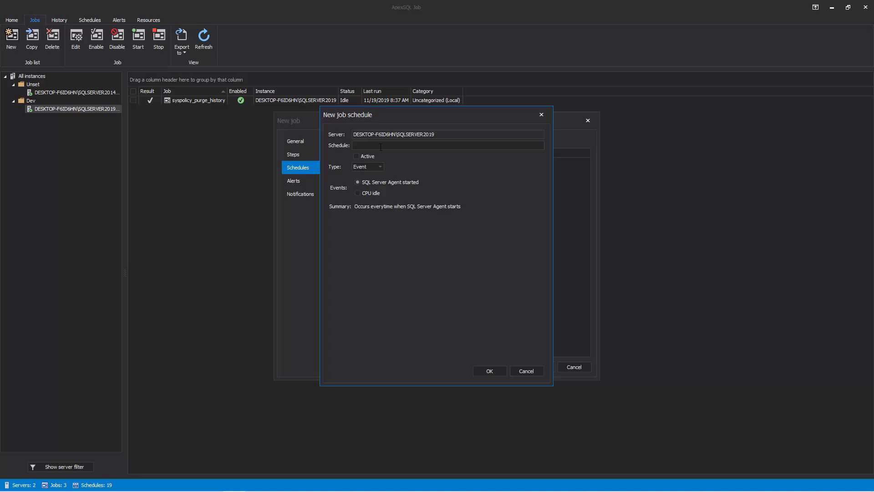
type("Dail")
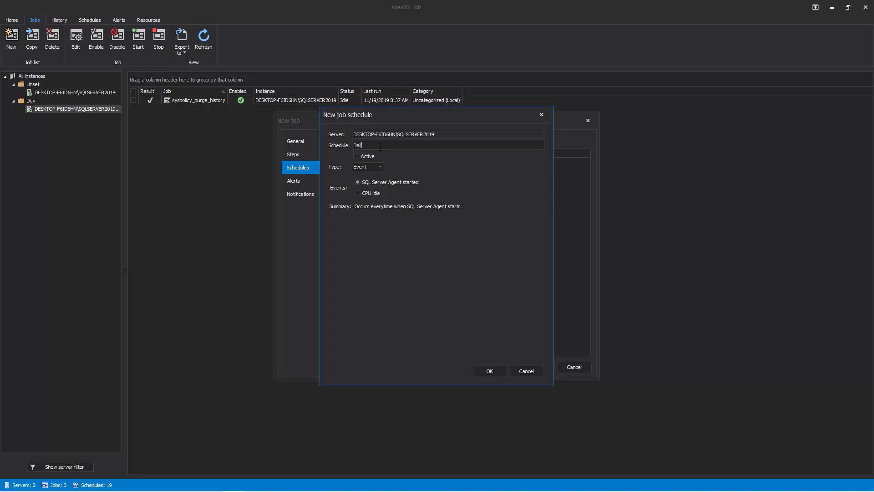
type("ly@")
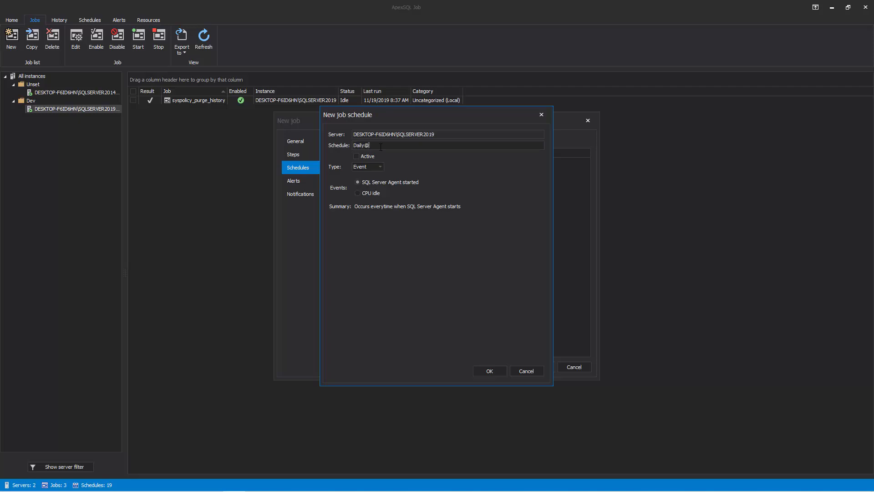
type("3AM")
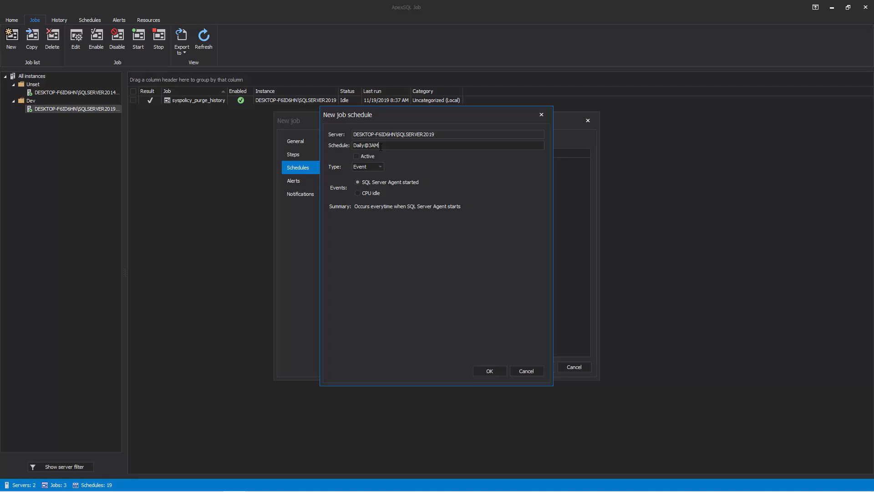
mouse_move(405, 166)
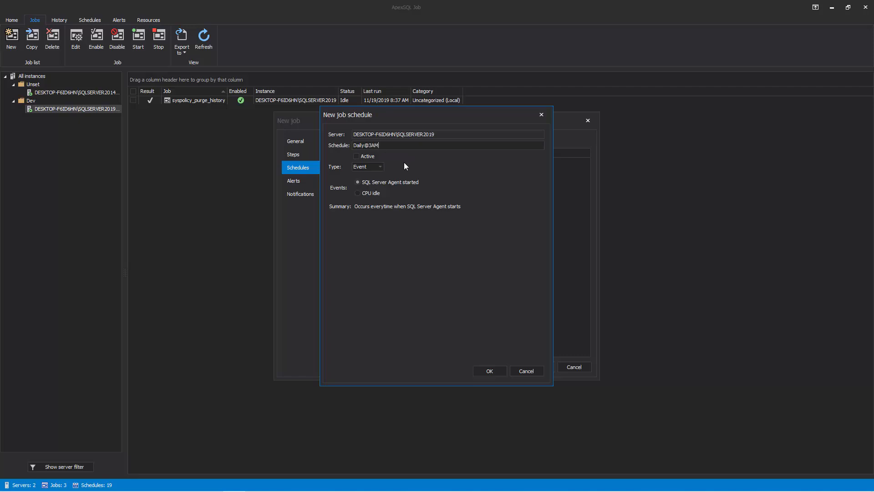
left_click(381, 166)
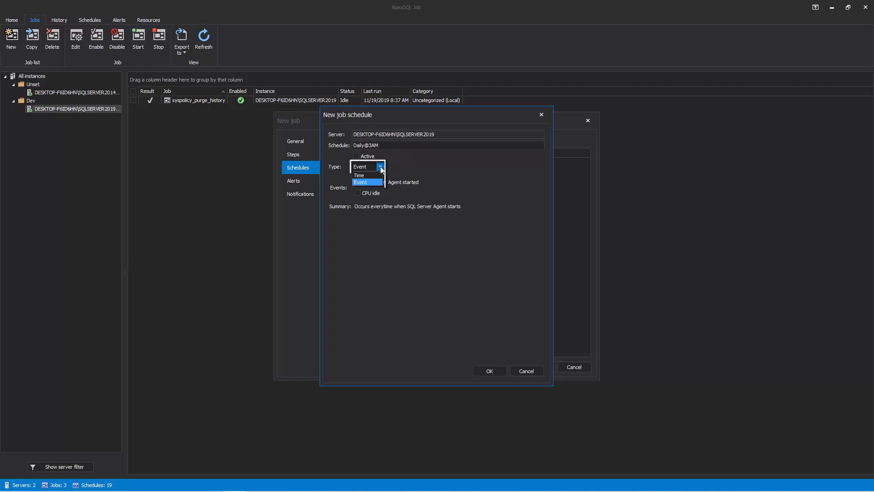
mouse_move(403, 173)
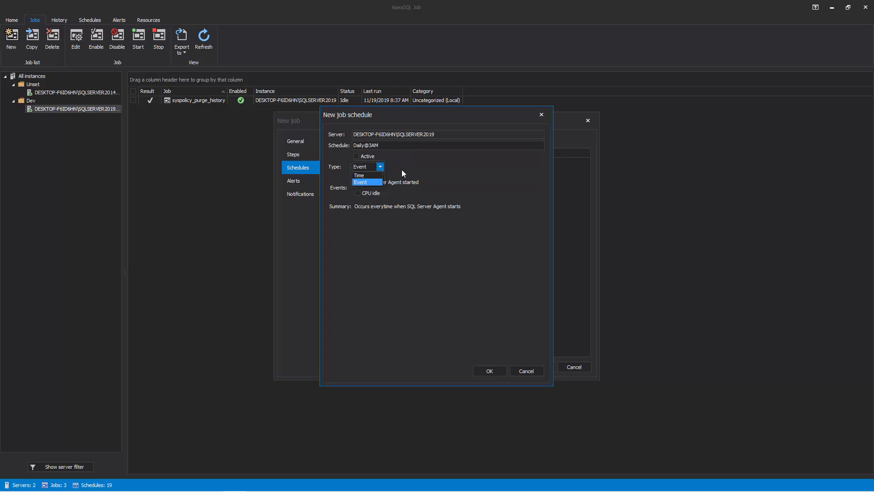
left_click(360, 182)
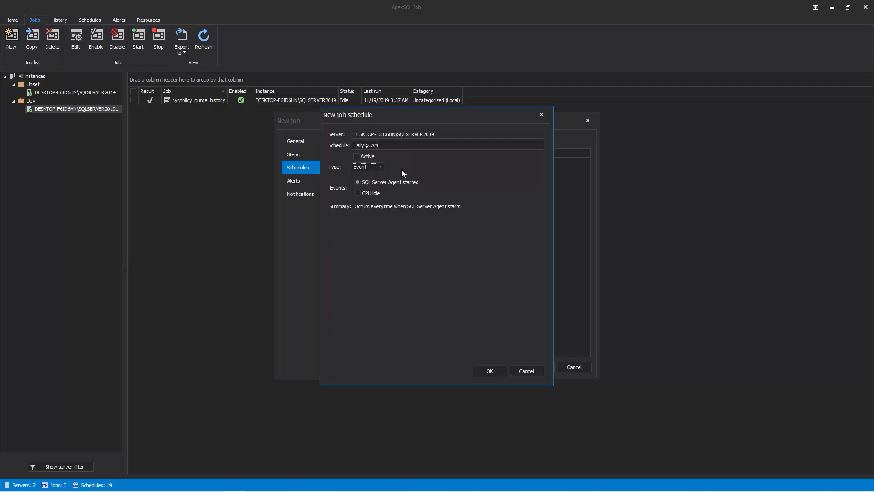
left_click(390, 182)
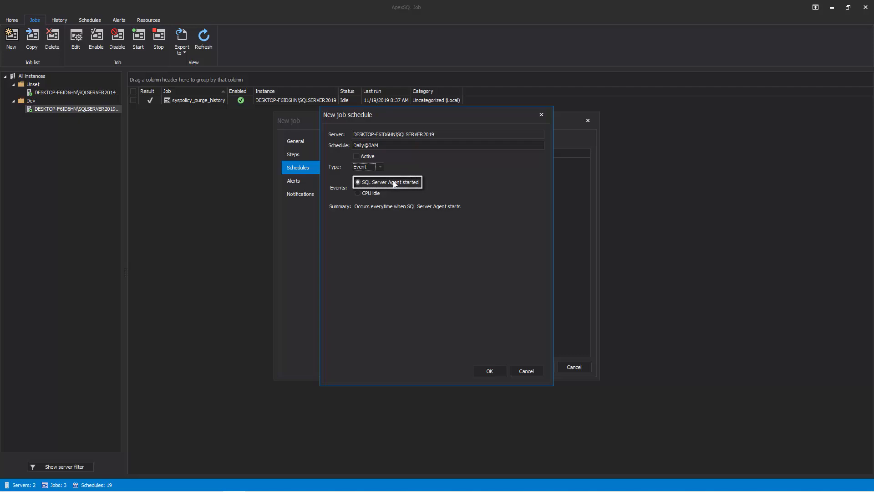
left_click(370, 193)
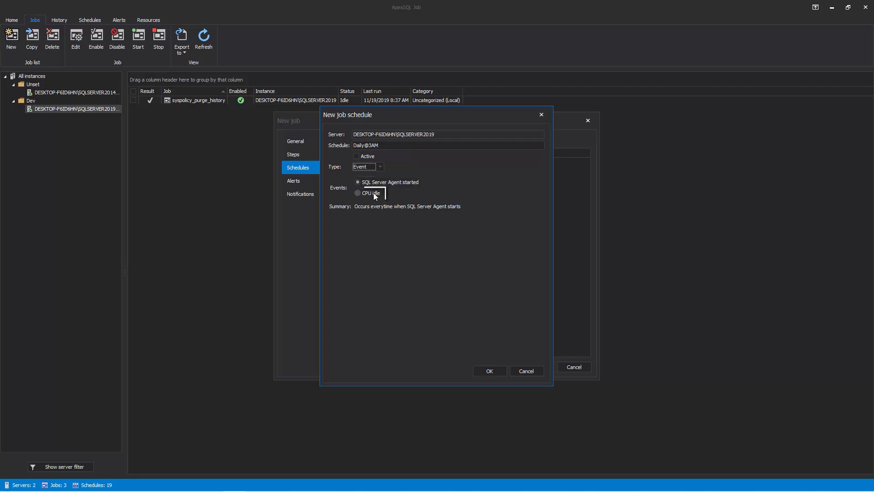
left_click(358, 193)
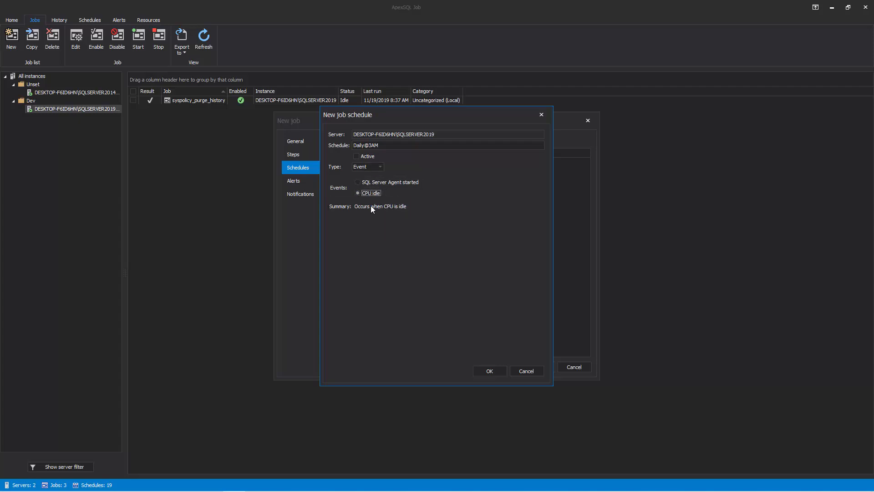
Switch Daily@3AM to Time type, recurring daily once at 3:00:00 AM, and mark it active.
left_click(367, 166)
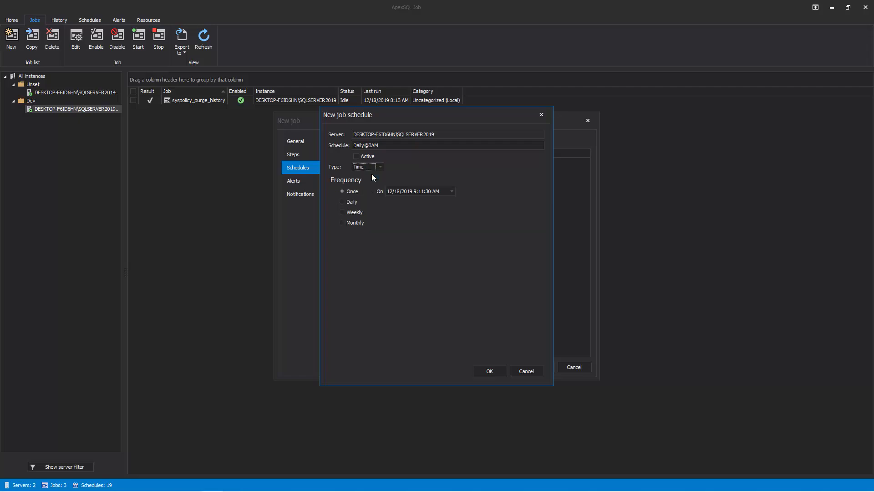
left_click(342, 202)
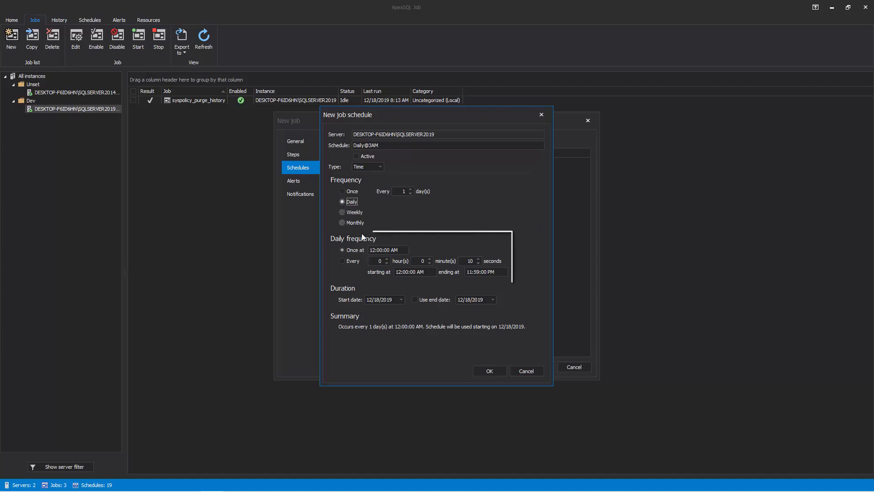
left_click(387, 249)
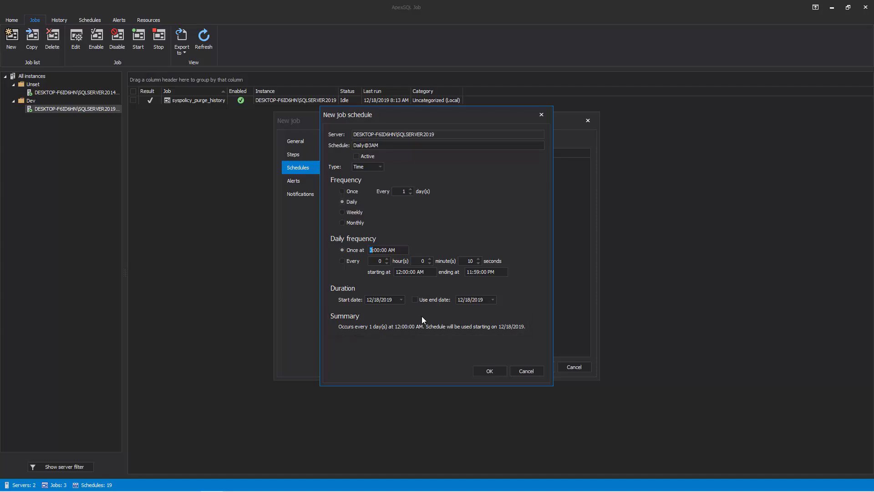
mouse_move(362, 164)
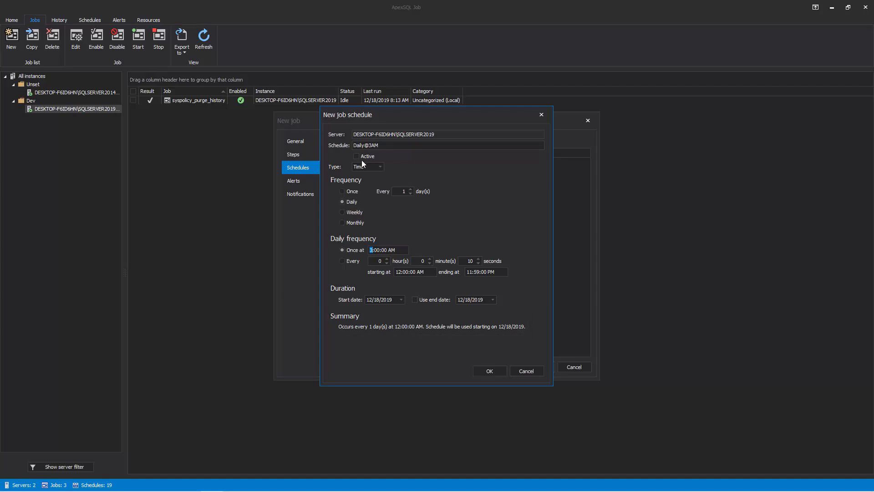
left_click(356, 156)
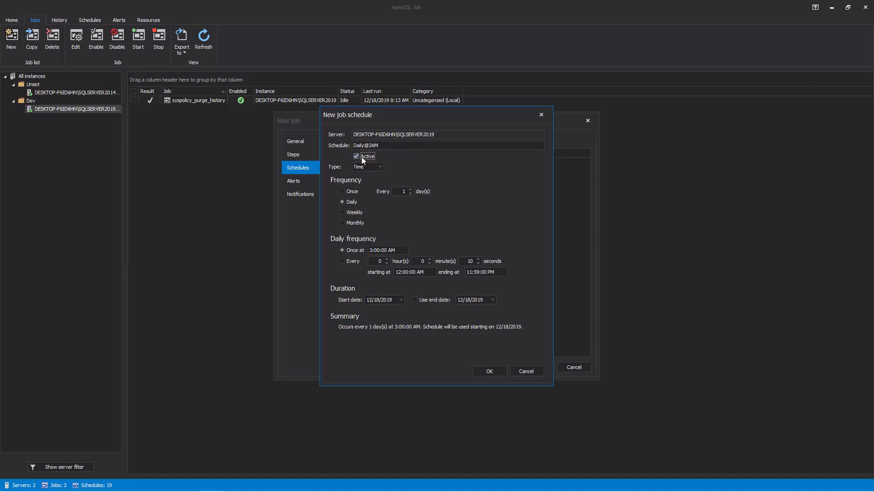
mouse_move(483, 347)
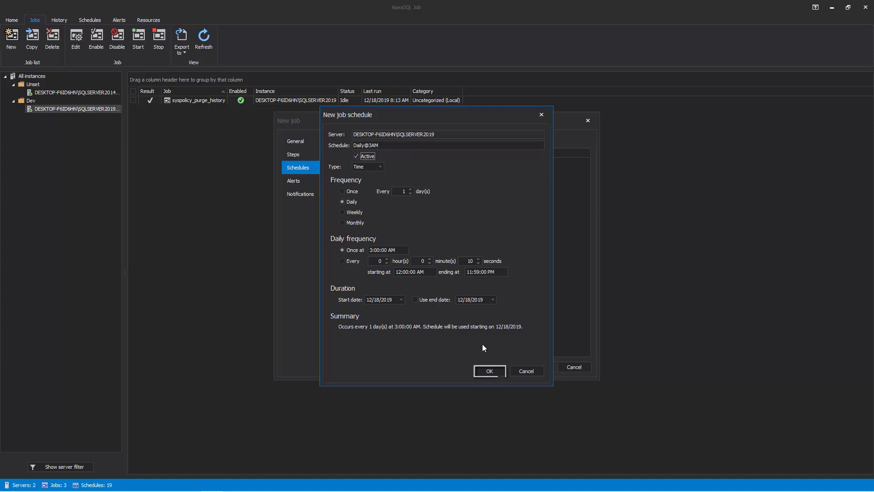
left_click(489, 371)
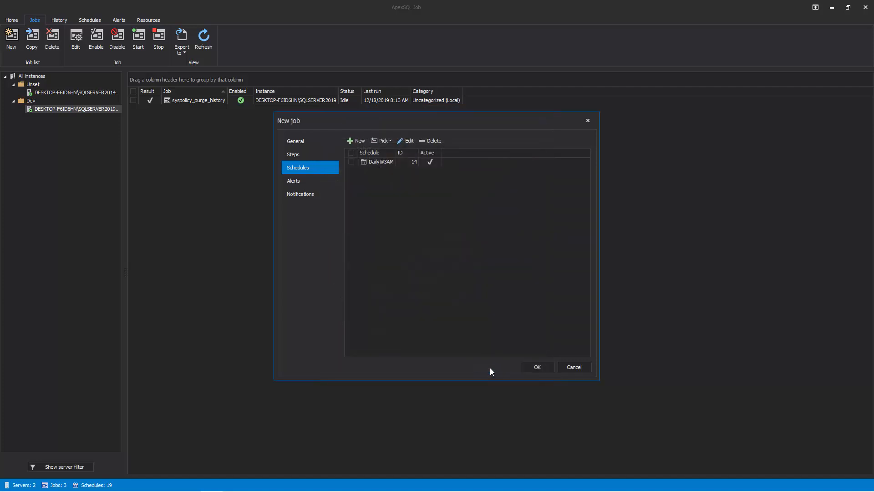
mouse_move(351, 166)
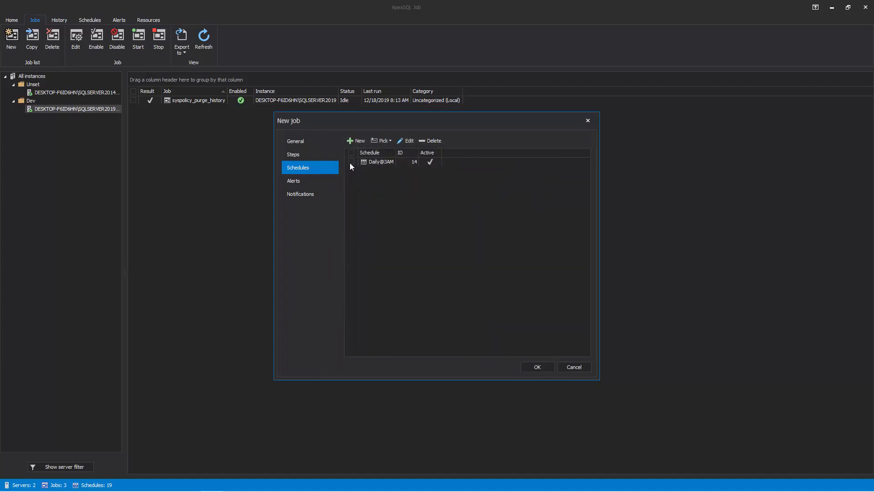
left_click(351, 162)
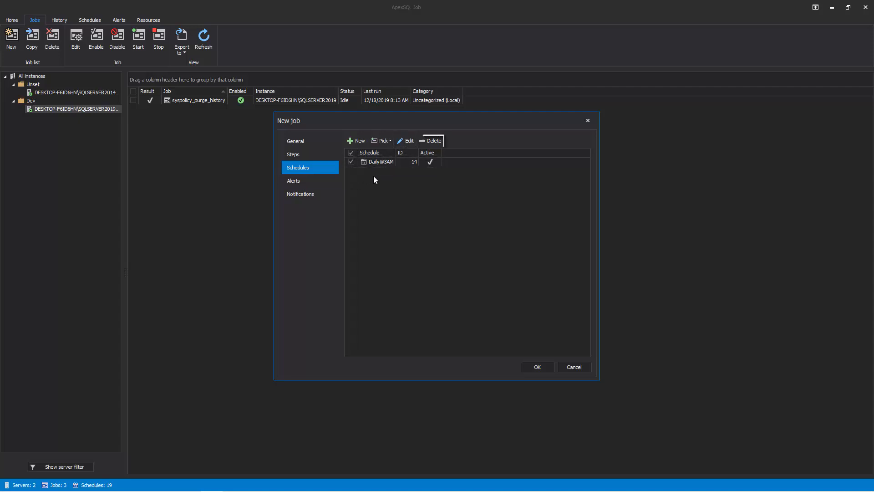
mouse_move(375, 179)
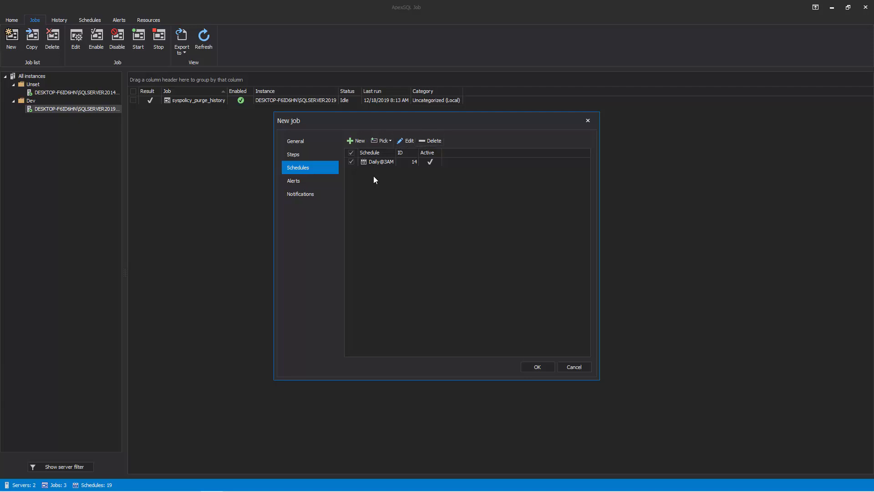
mouse_move(367, 181)
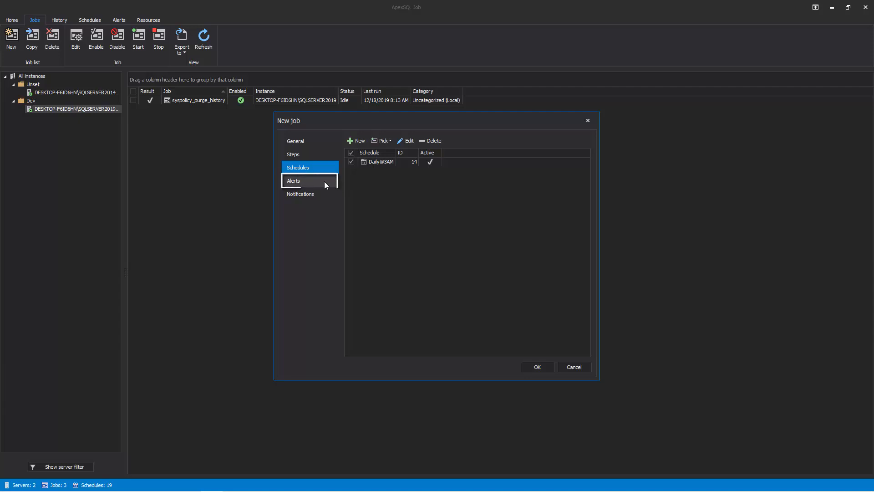
Go to the job's Alerts page and begin adding a new alert.
left_click(293, 180)
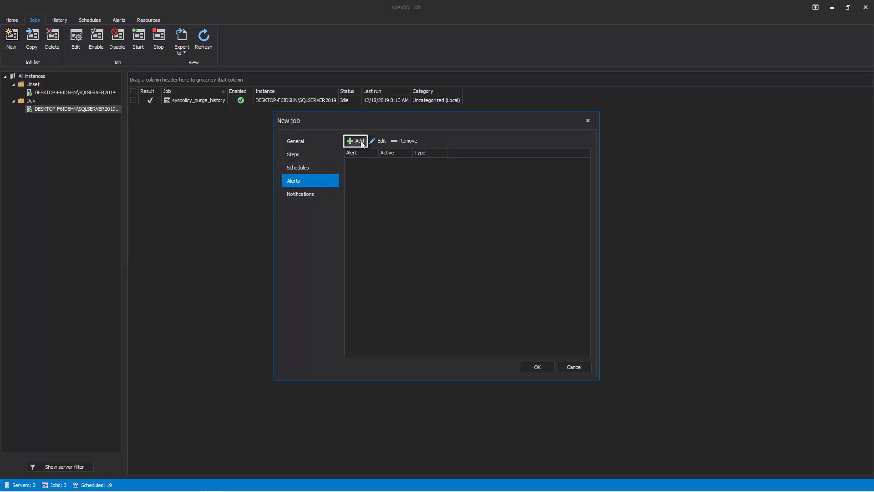
left_click(355, 141)
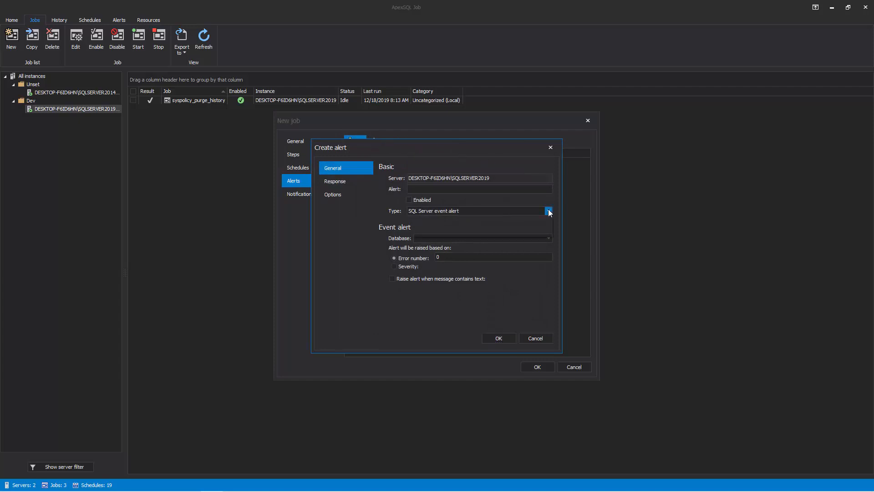
left_click(548, 211)
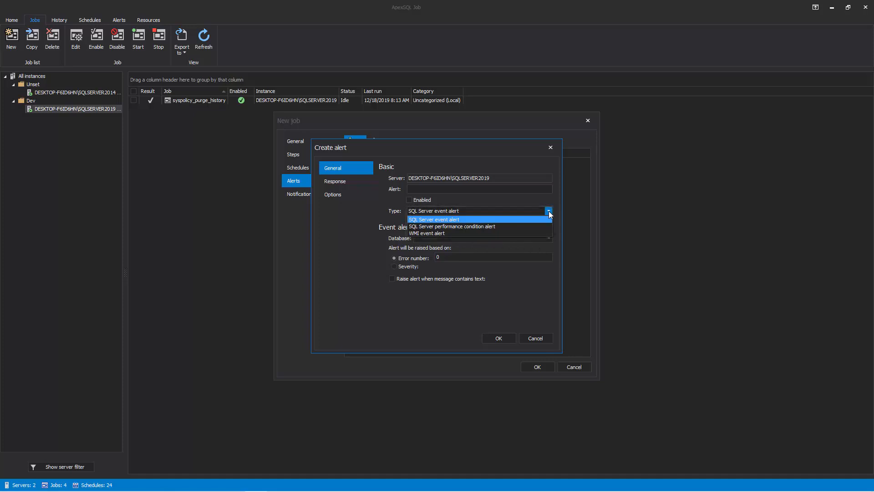
mouse_move(549, 227)
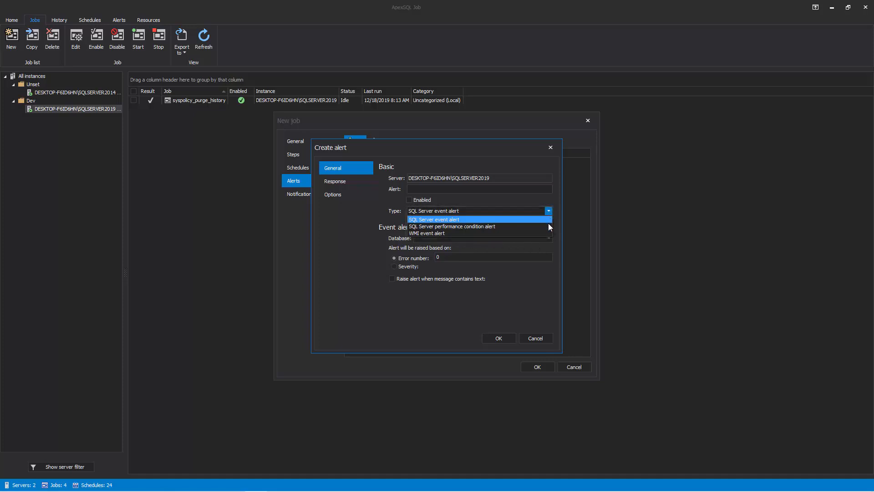
left_click(452, 226)
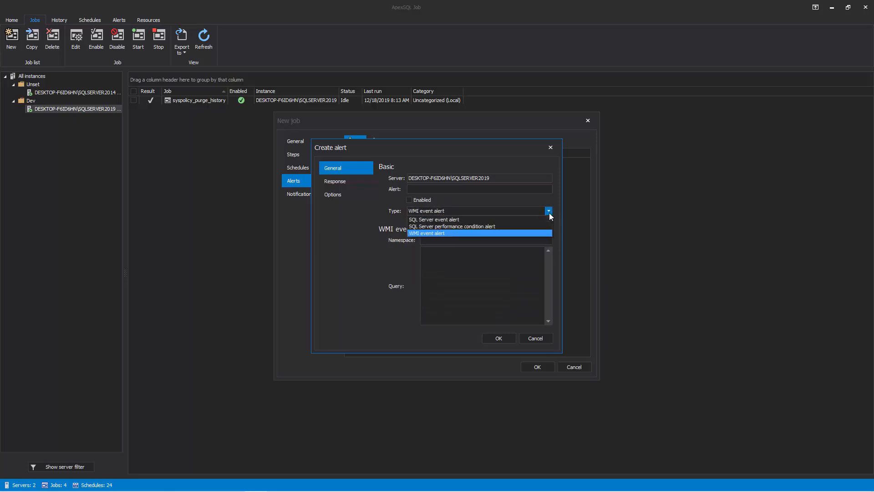
left_click(434, 219)
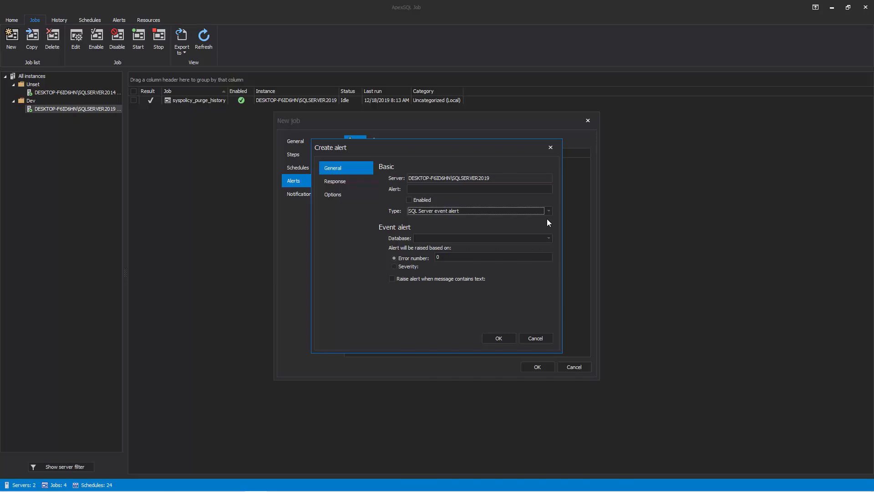
Name the alert Login_Failed, enable it, target AdventureWorks2017, and raise it by severity.
type("Login_Failed")
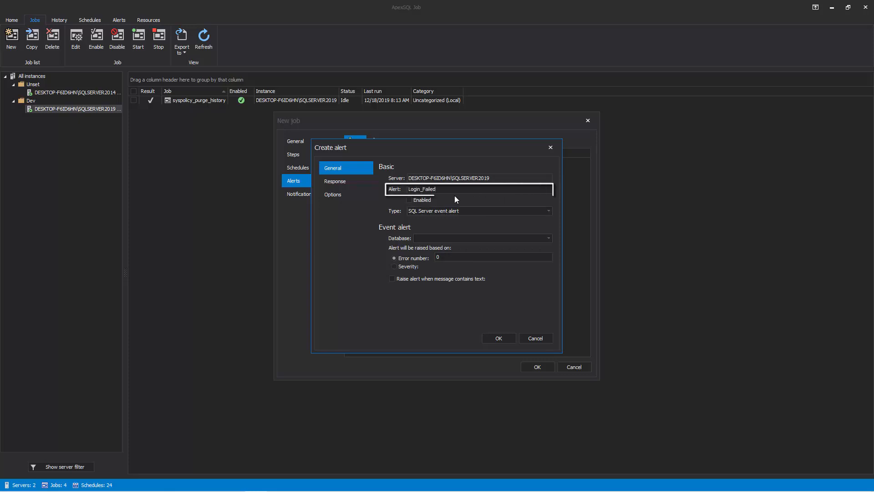
left_click(409, 199)
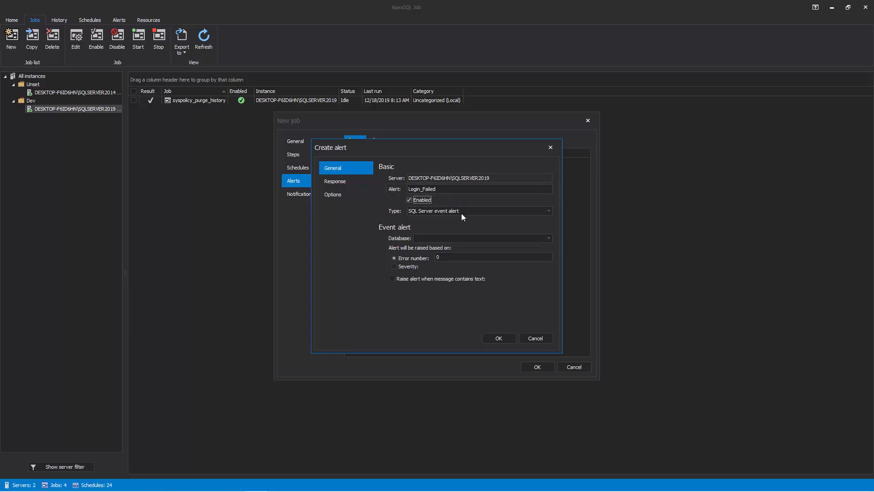
left_click(548, 238)
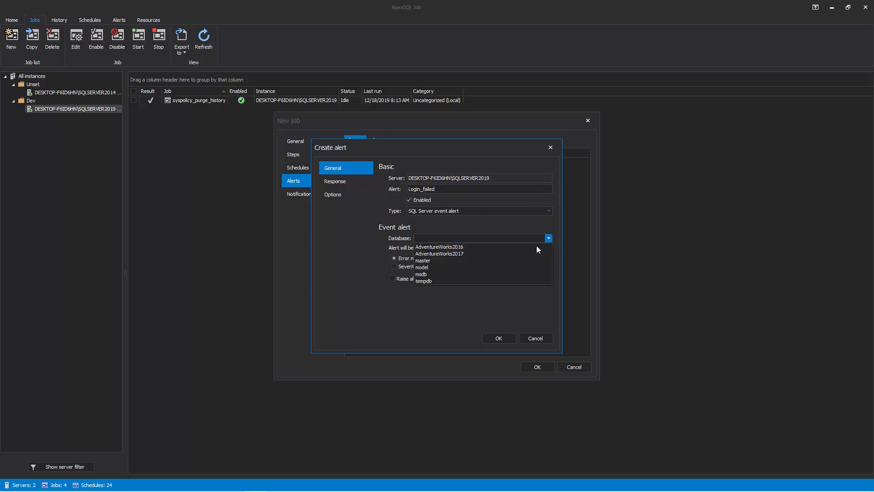
left_click(440, 254)
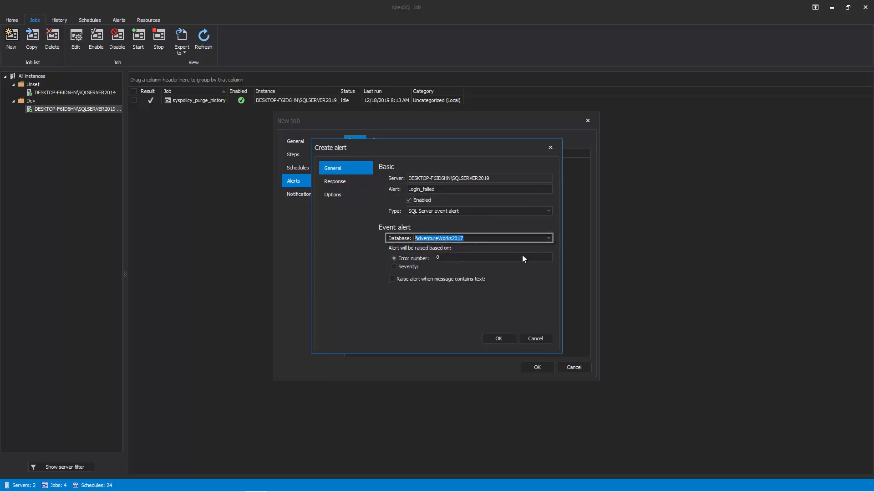
left_click(395, 258)
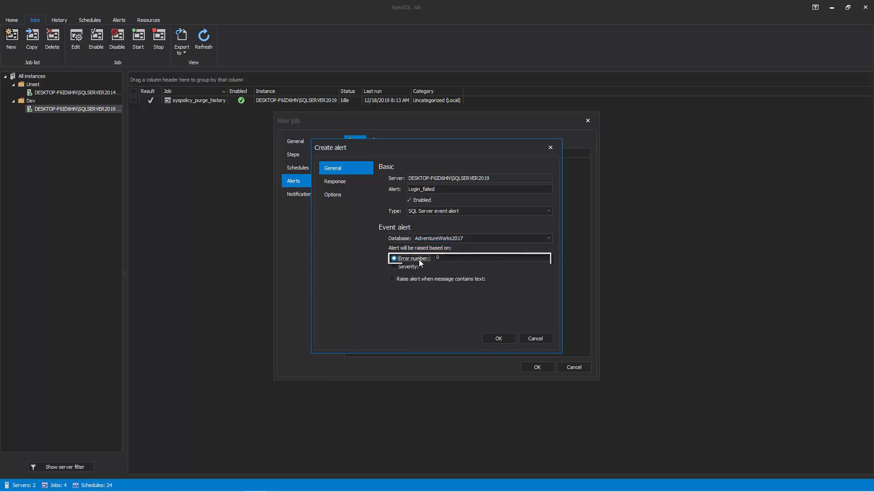
left_click(395, 267)
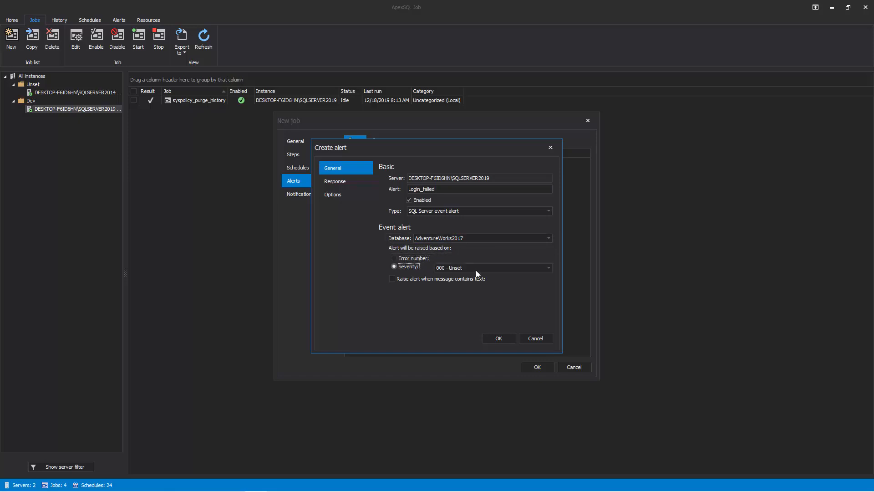
left_click(548, 267)
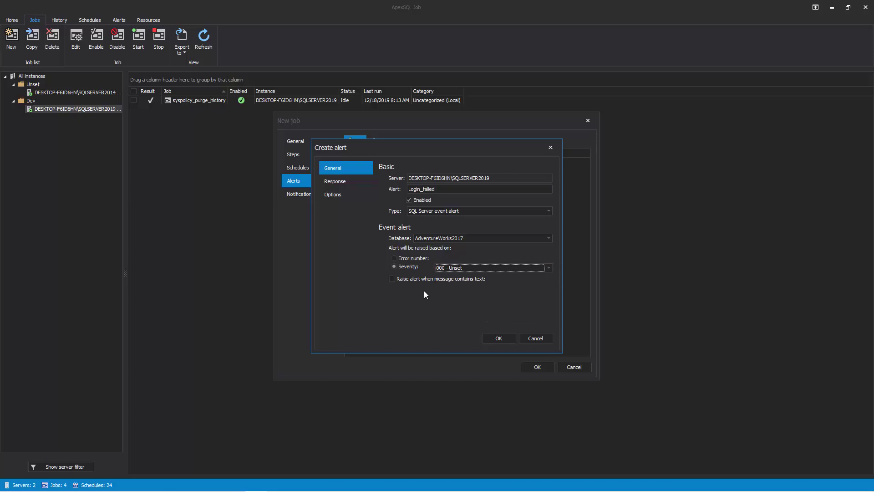
mouse_move(412, 296)
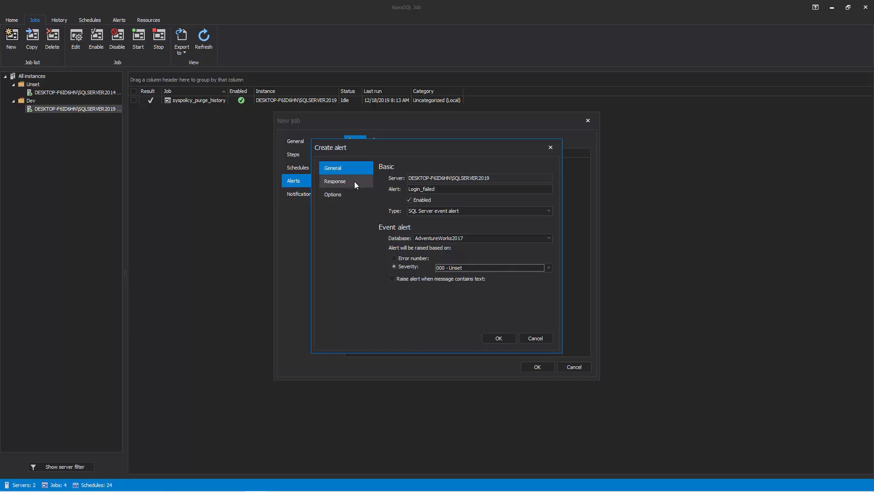
Set the alert's response to notify operators without running a job, and save the alert.
left_click(335, 181)
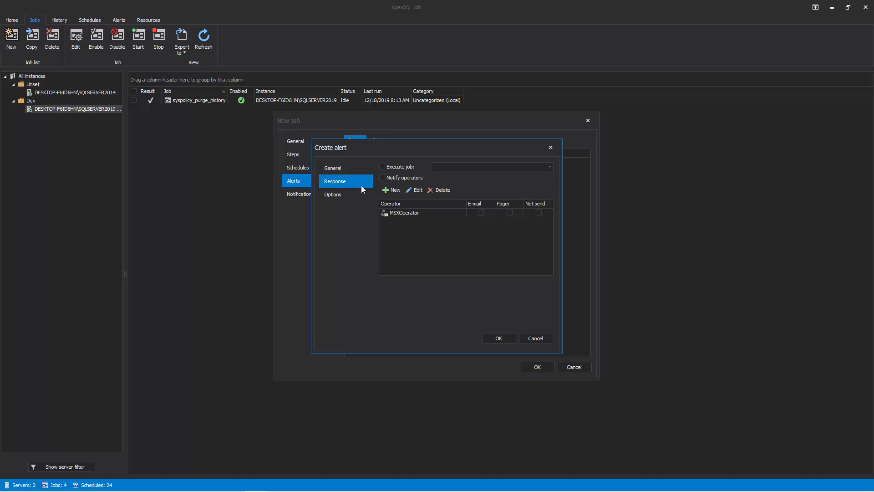
left_click(383, 166)
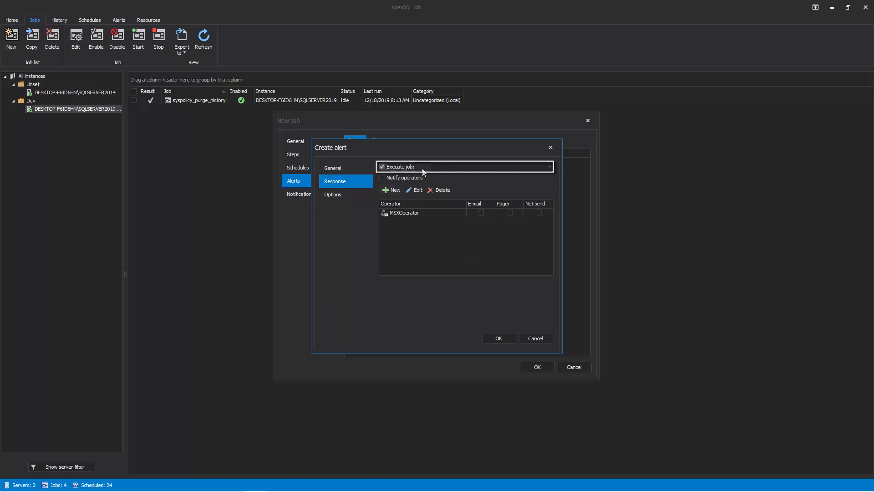
left_click(549, 167)
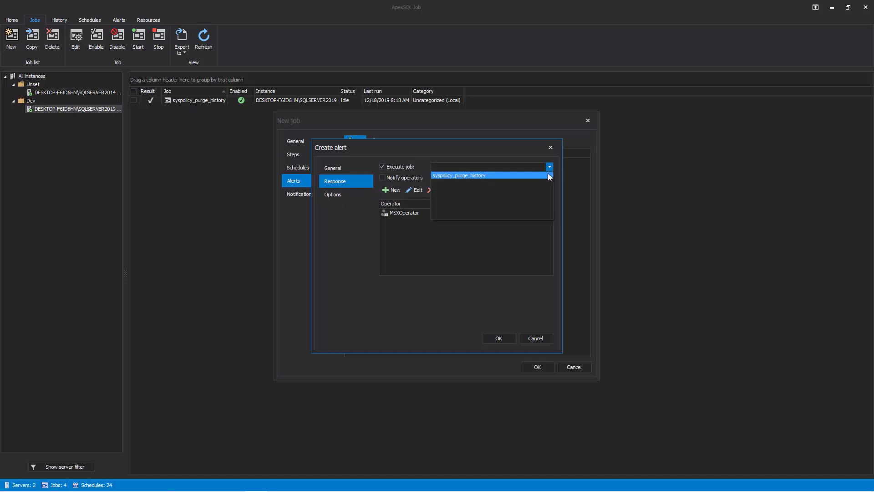
left_click(491, 175)
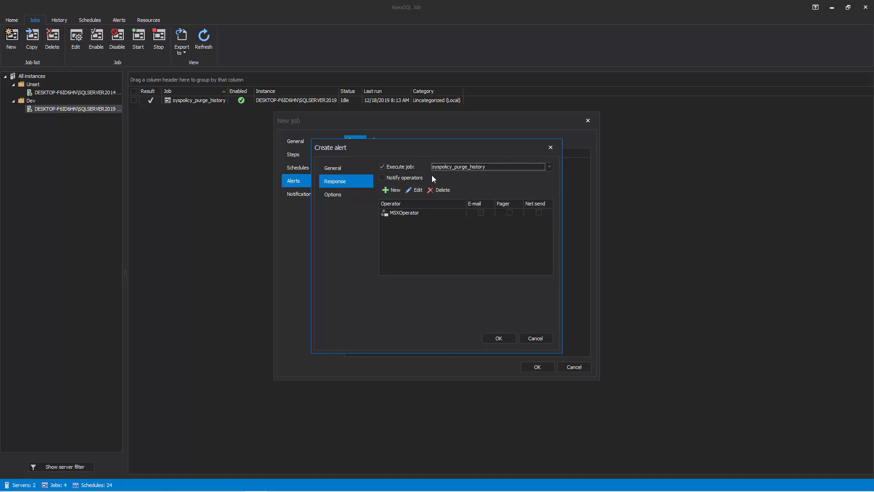
left_click(383, 166)
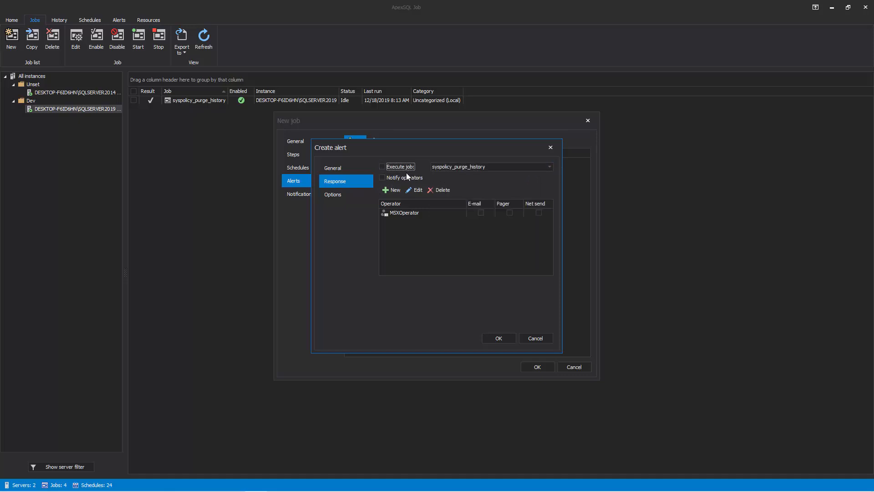
left_click(382, 177)
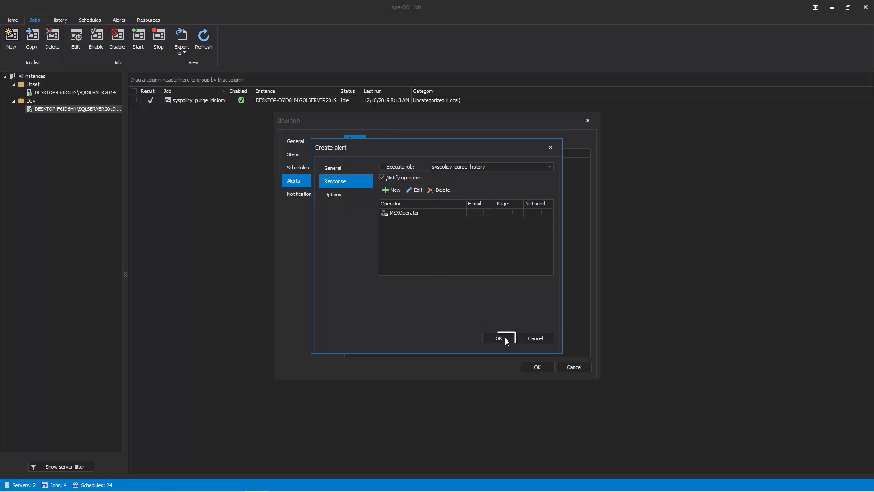
left_click(497, 339)
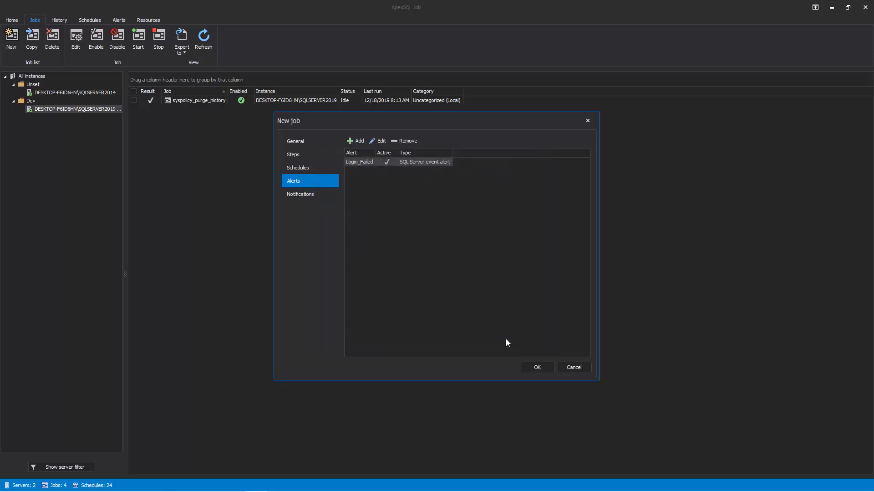
mouse_move(411, 221)
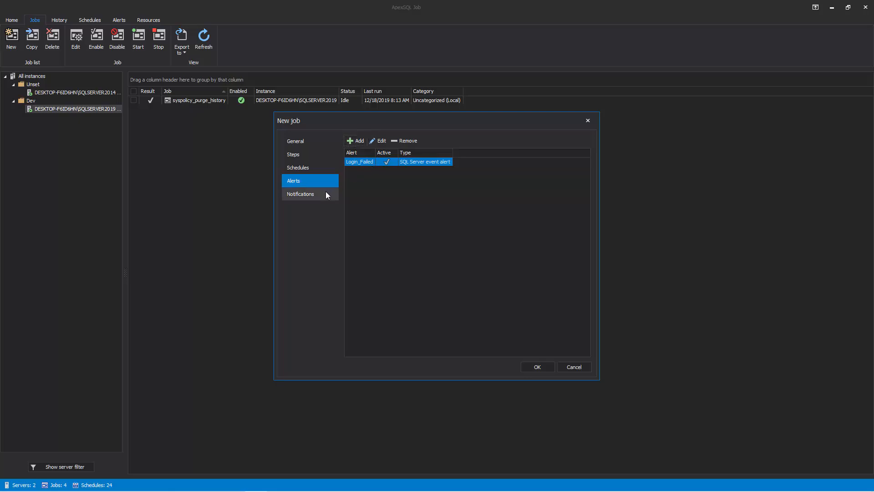
Log the job to the event log on completion, auto-delete it, and create the job.
left_click(300, 194)
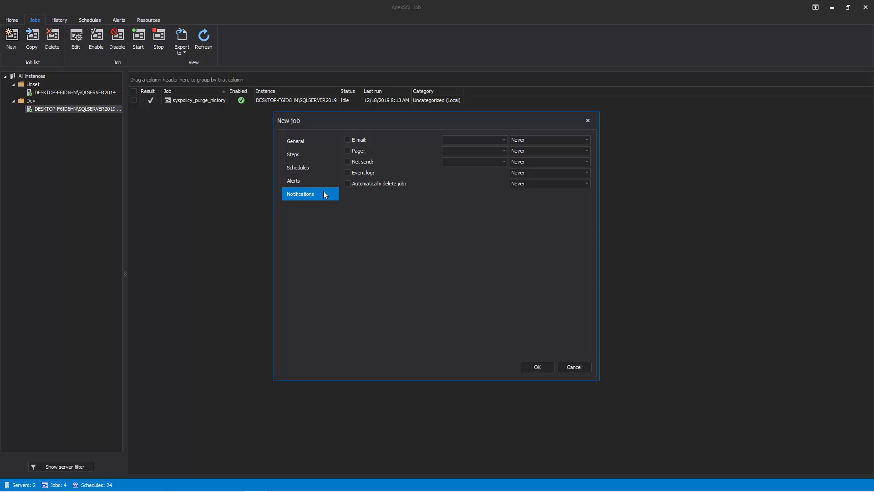
mouse_move(326, 195)
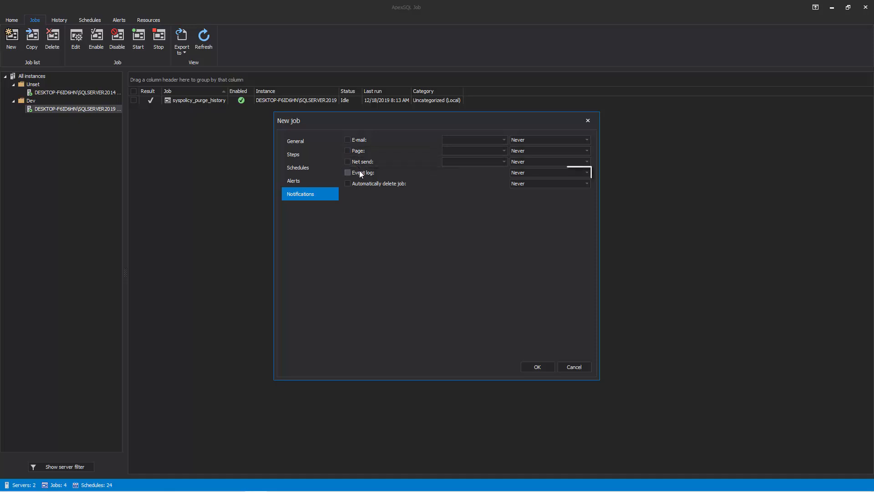
left_click(348, 172)
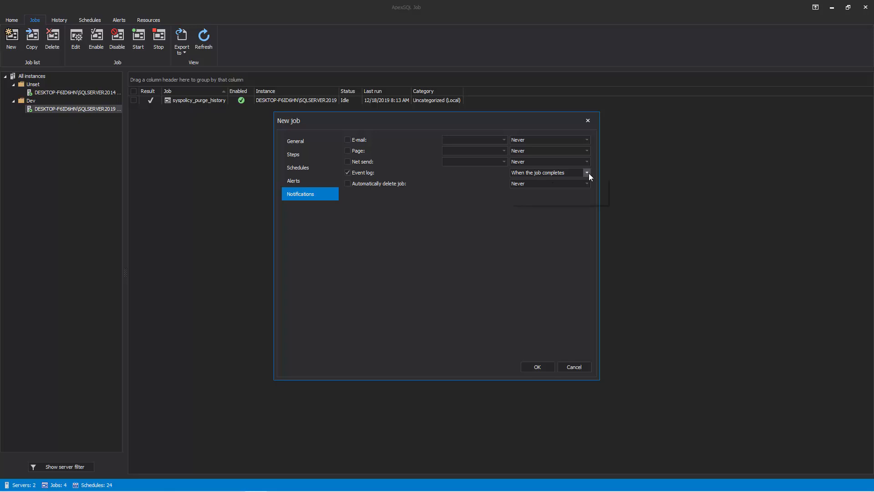
left_click(587, 172)
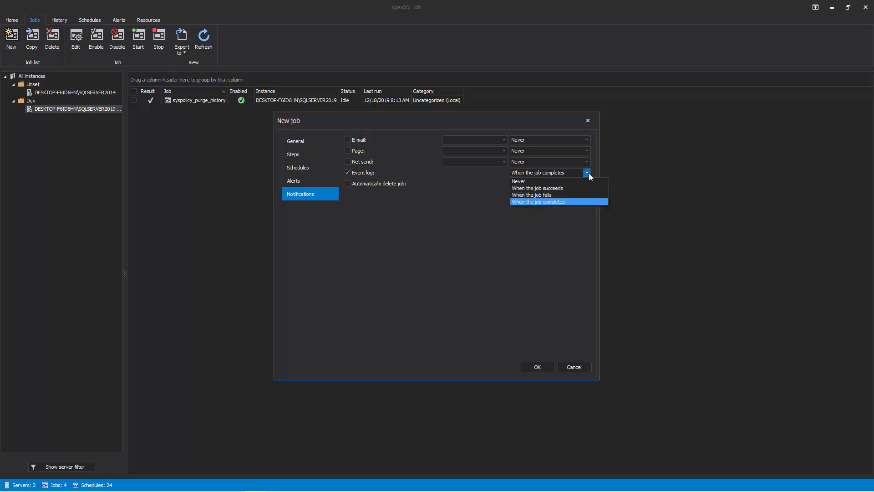
left_click(538, 201)
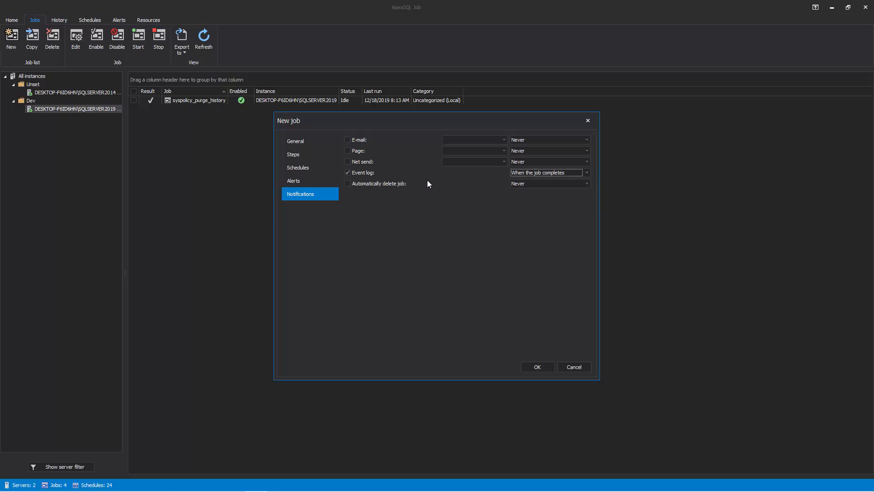
left_click(348, 184)
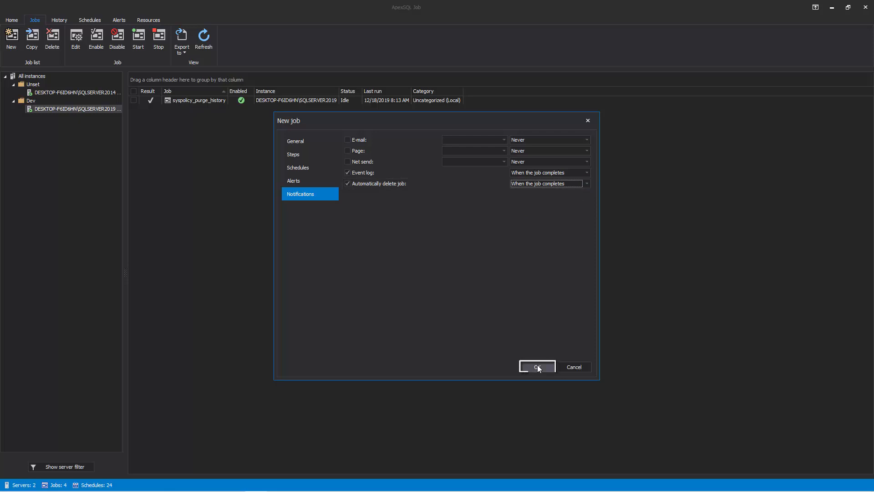
left_click(536, 366)
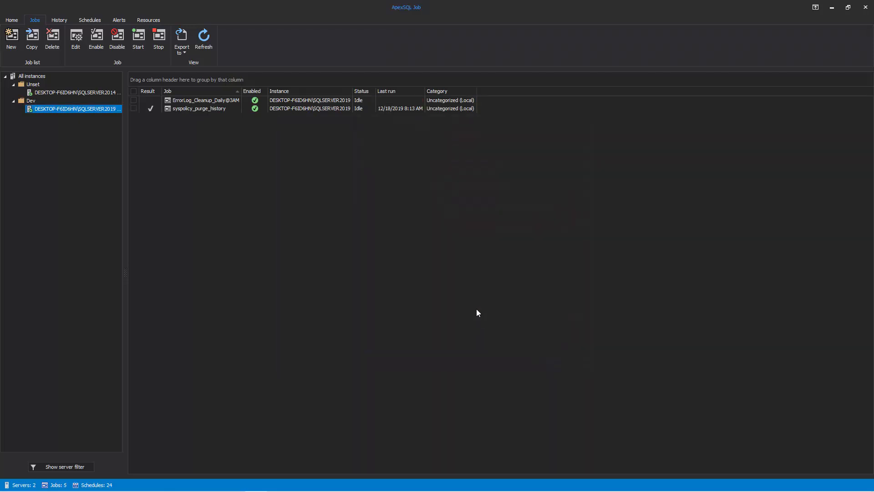
mouse_move(472, 299)
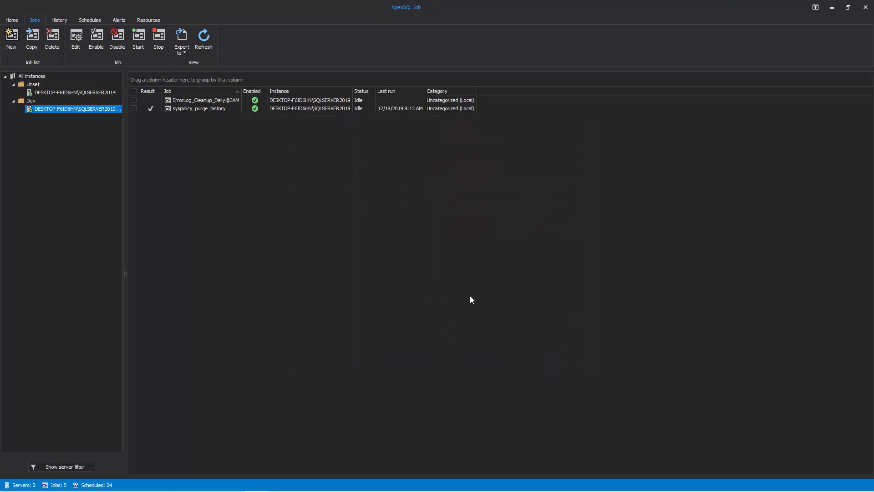
Copy the ErrorLog_Cleanup_Daily@3AM job, then show the SQLSERVER2014 instance's jobs.
left_click(204, 99)
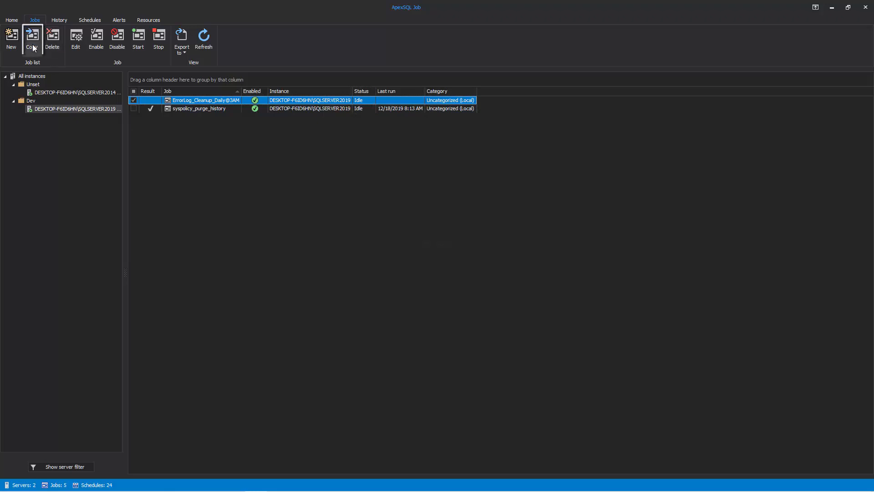
left_click(32, 38)
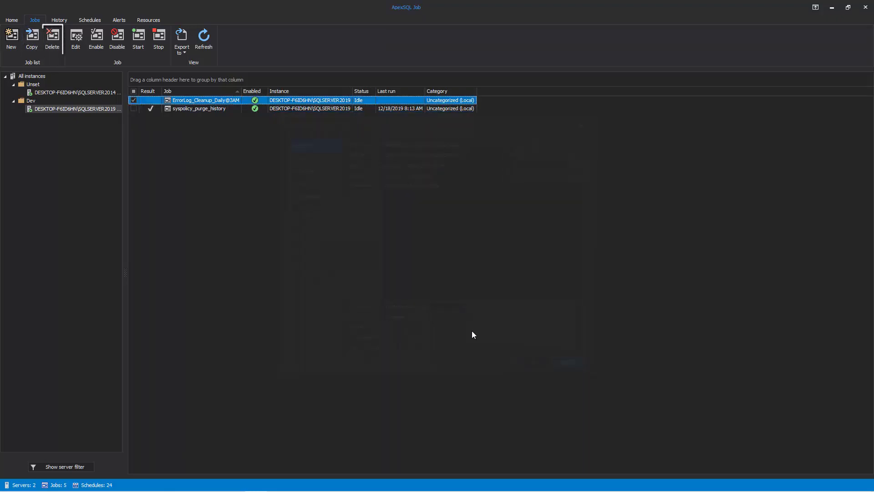
left_click(134, 100)
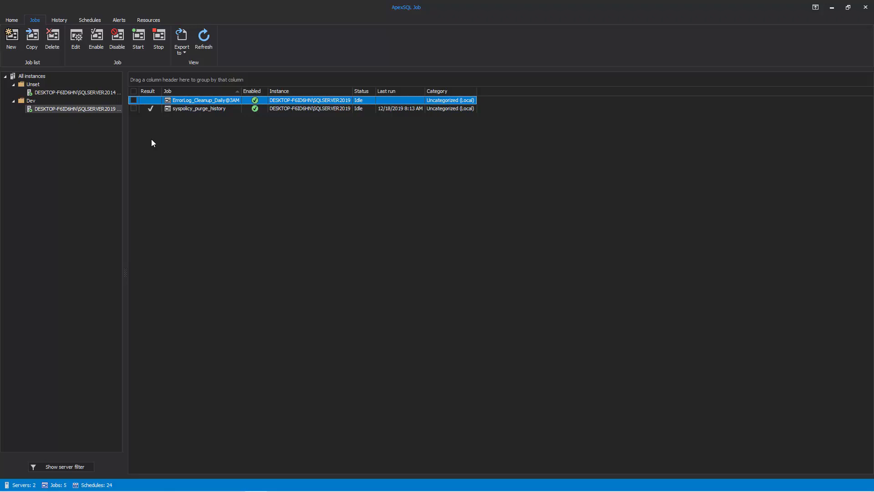
left_click(75, 93)
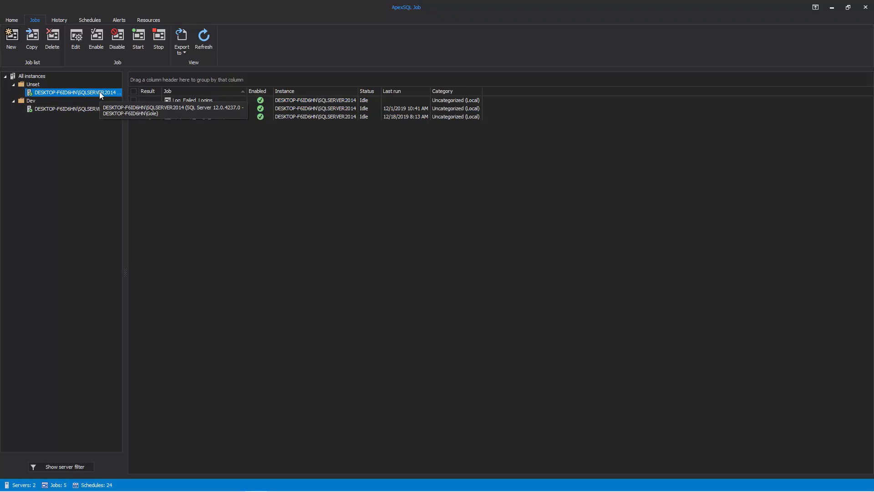
Show all instances' jobs grouped by Result, with the unset and Succeeded groups expanded.
left_click(32, 76)
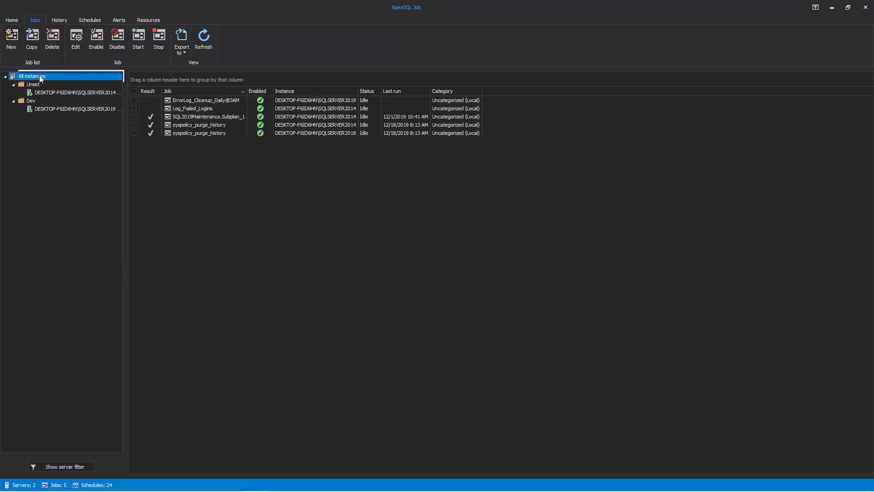
left_click(227, 185)
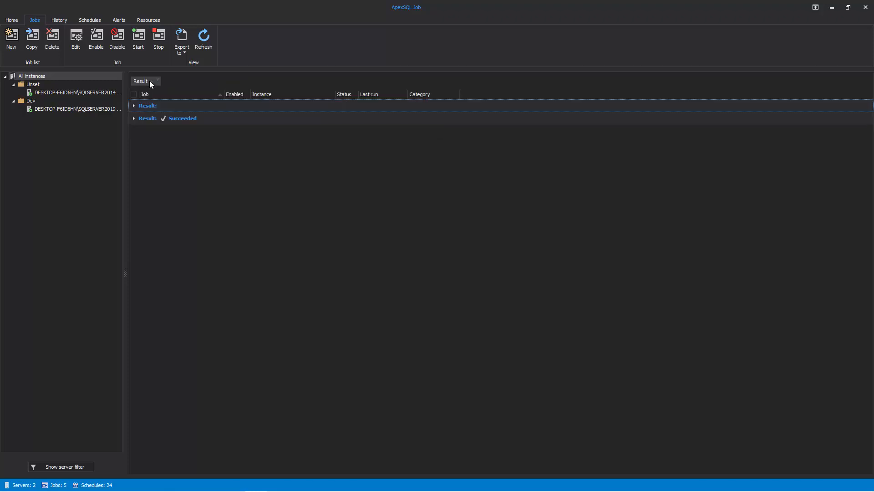
left_click(134, 105)
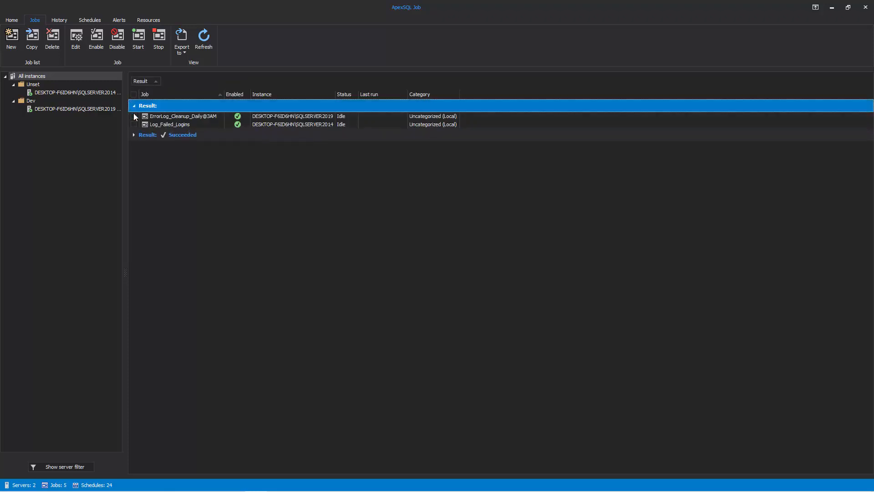
left_click(134, 135)
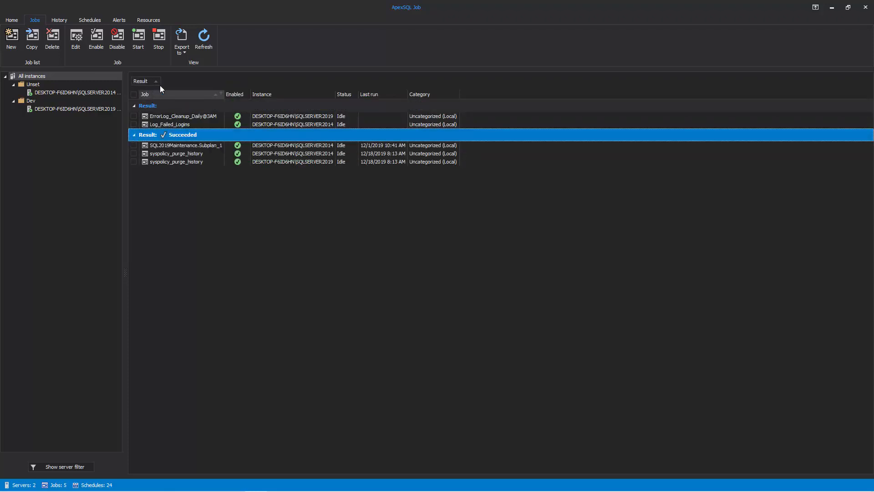
left_click(181, 38)
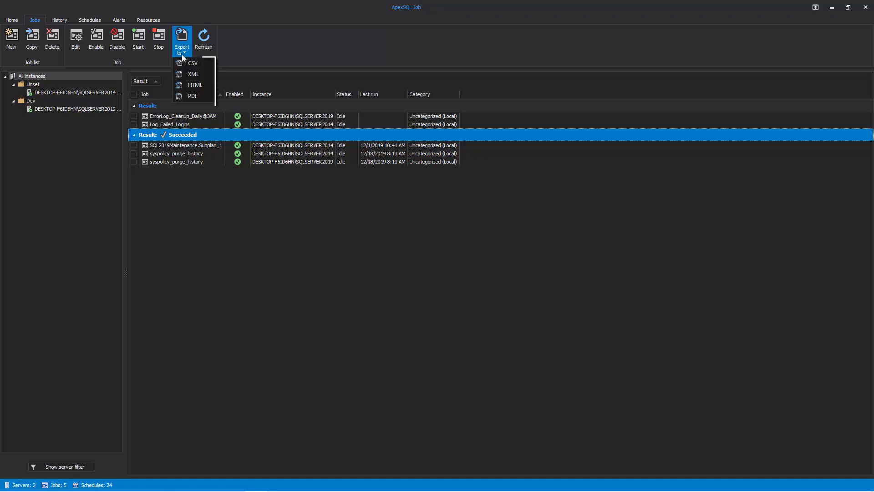
mouse_move(200, 53)
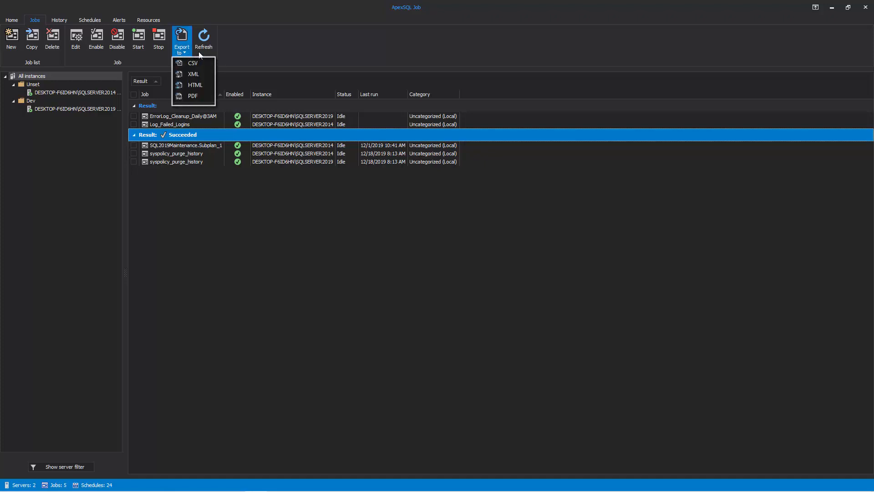
mouse_move(145, 114)
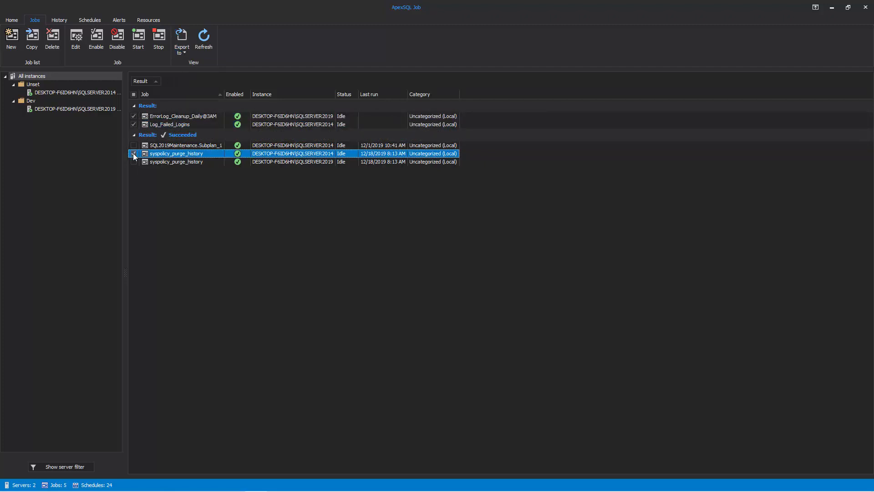
Export the grouped job list as a PDF file and save it.
left_click(181, 38)
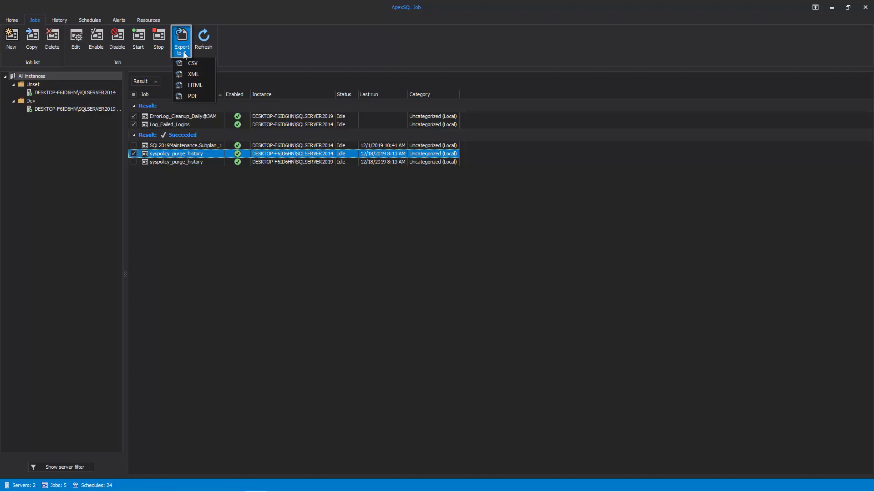
mouse_move(192, 89)
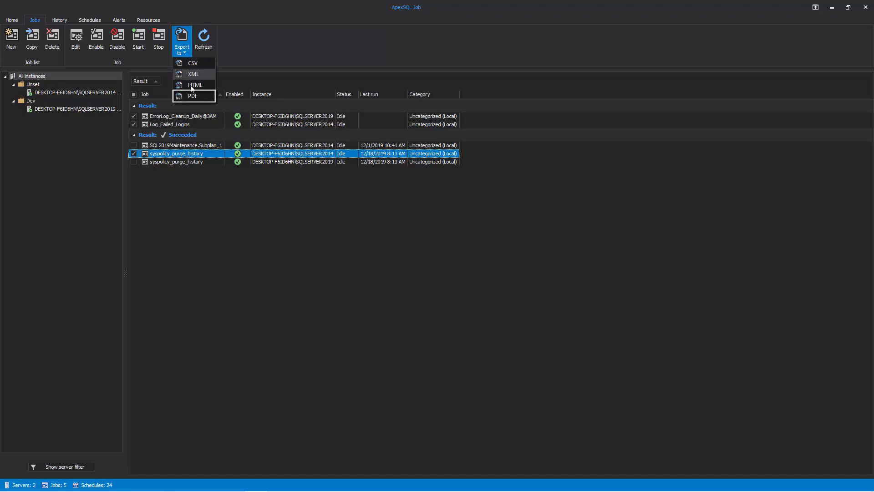
left_click(193, 96)
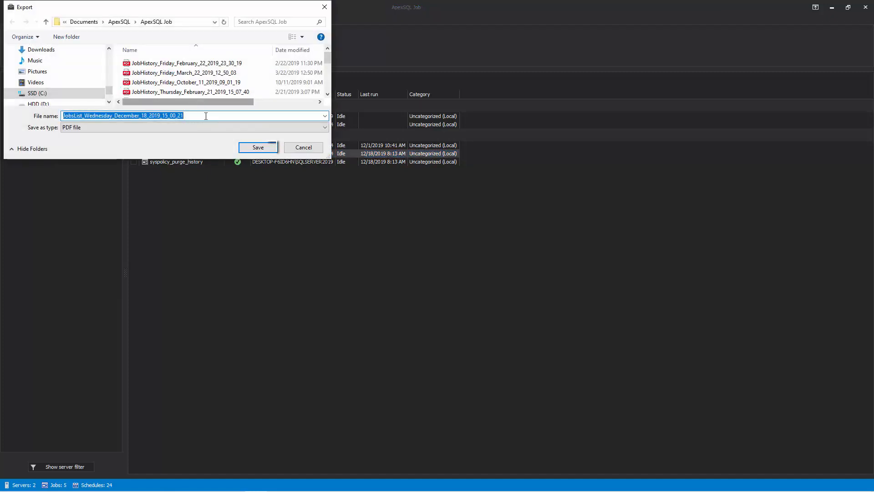
left_click(257, 147)
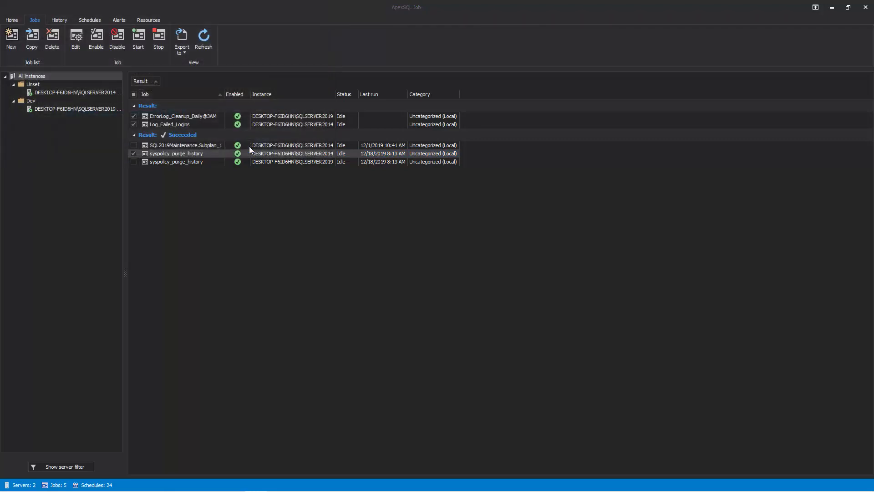
mouse_move(410, 278)
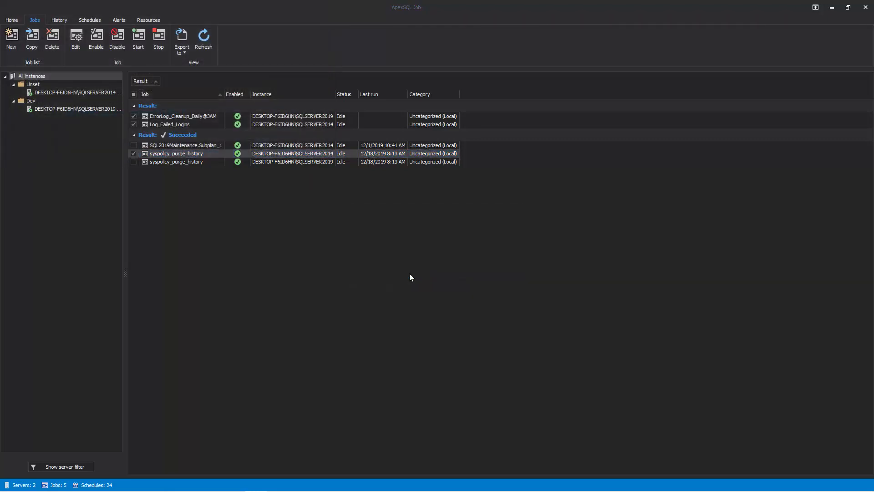
left_click(59, 20)
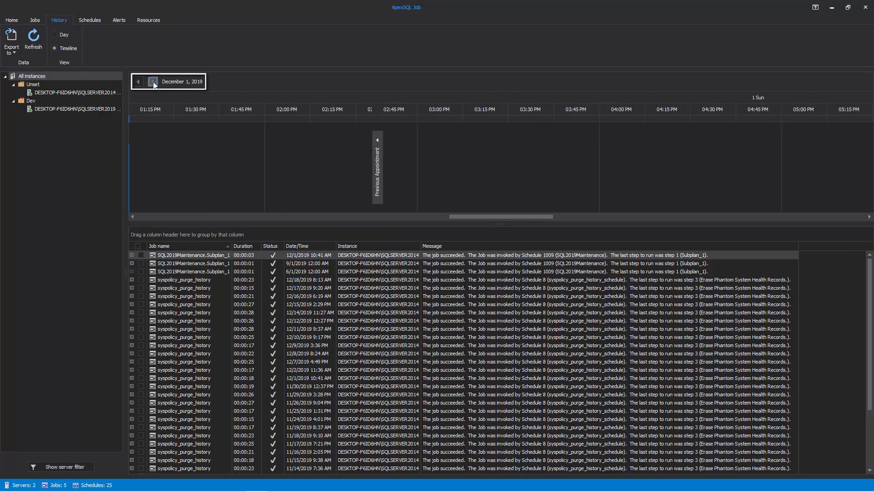
Jump the history timeline to December 1, 2019 and show it in Day view.
left_click(153, 81)
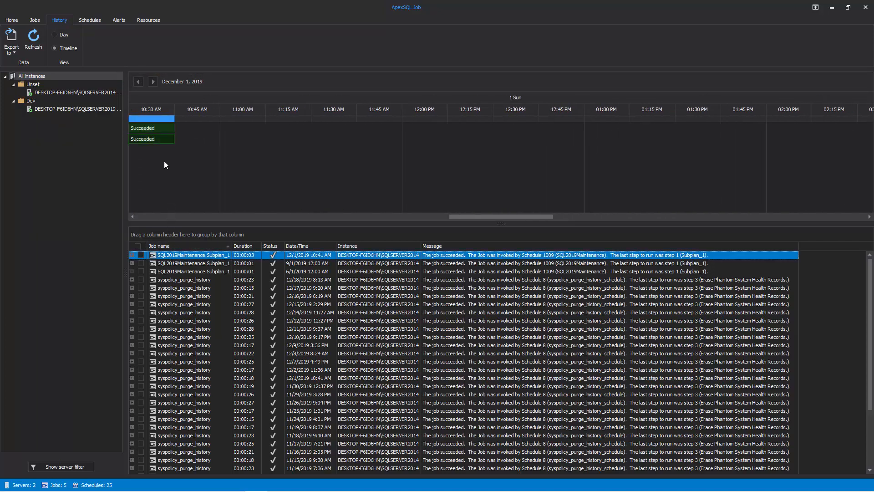
mouse_move(151, 139)
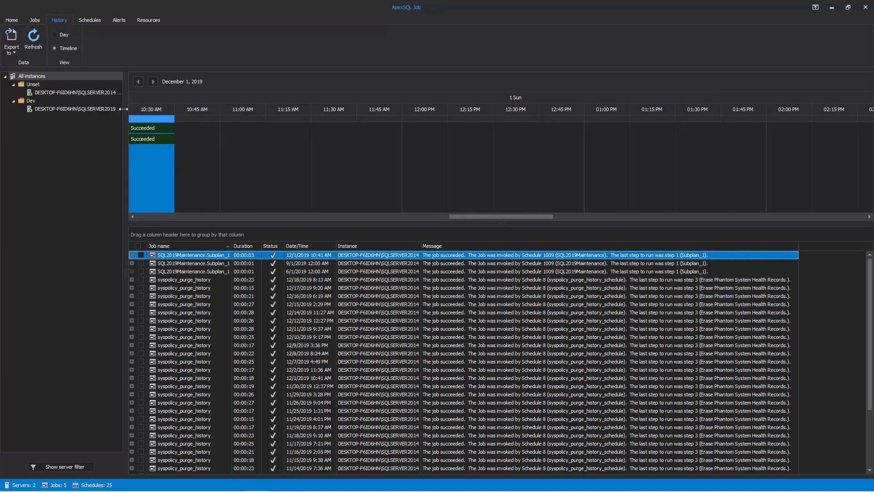
left_click(63, 34)
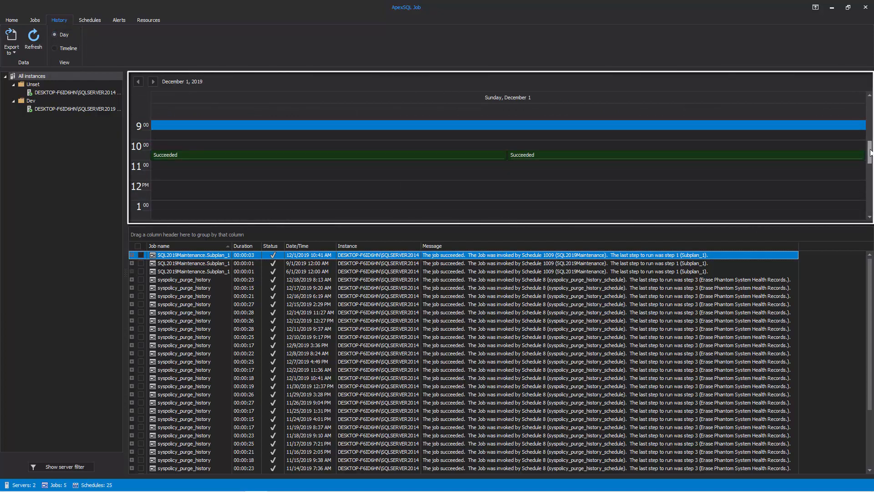
Expand the December 16 syspolicy_purge_history run and group history entries by Date/Time.
scroll("up", 3)
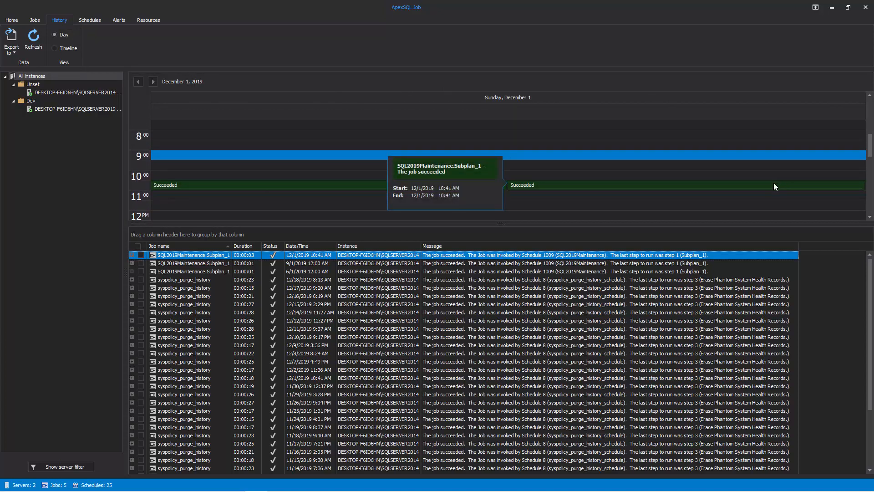
mouse_move(663, 227)
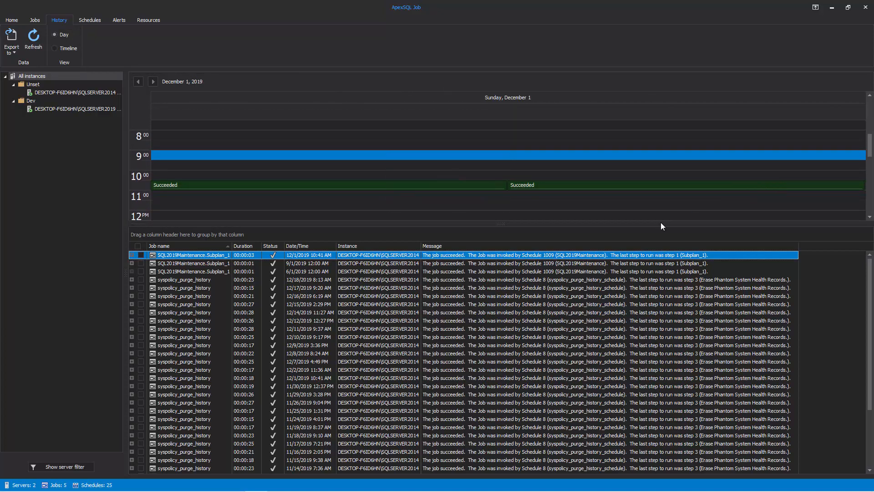
mouse_move(131, 296)
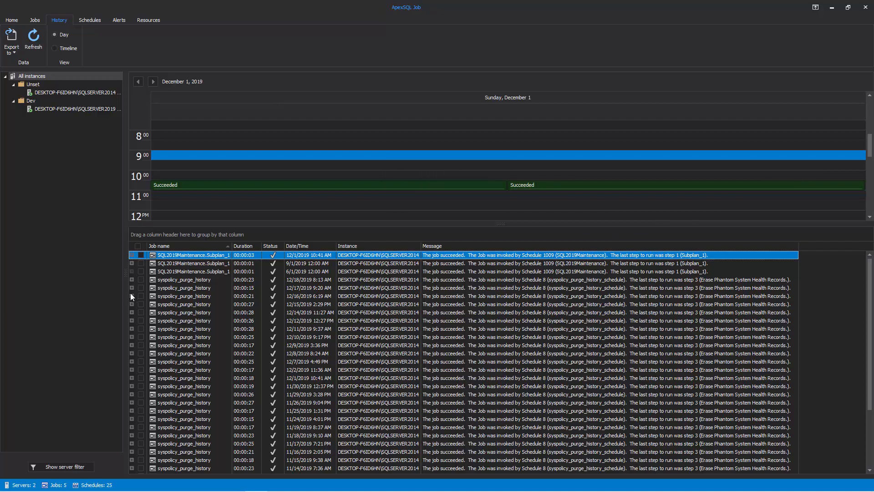
left_click(131, 296)
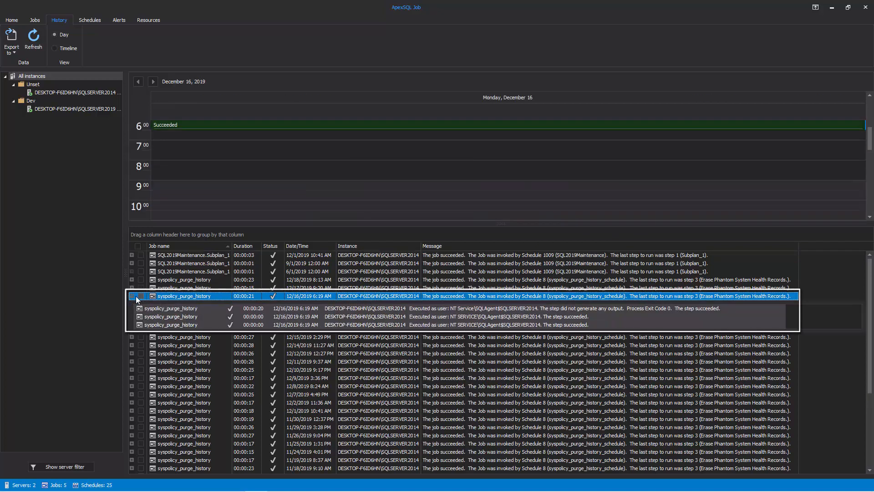
left_click(132, 296)
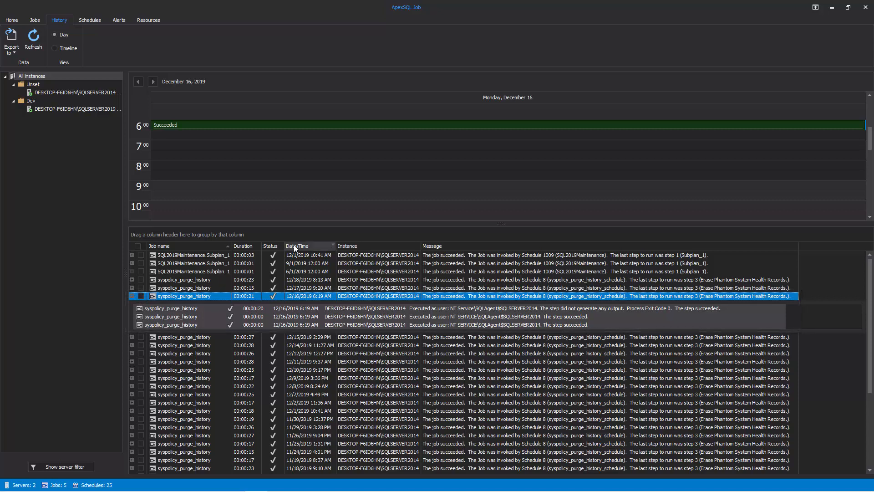
left_click(298, 246)
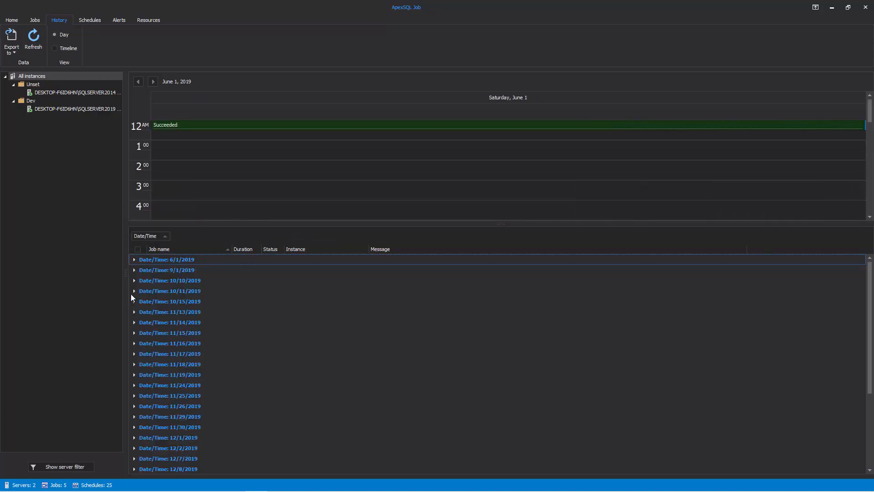
Expand the Date/Time groups, including 11/19/2019, and list the history export formats.
left_click(134, 291)
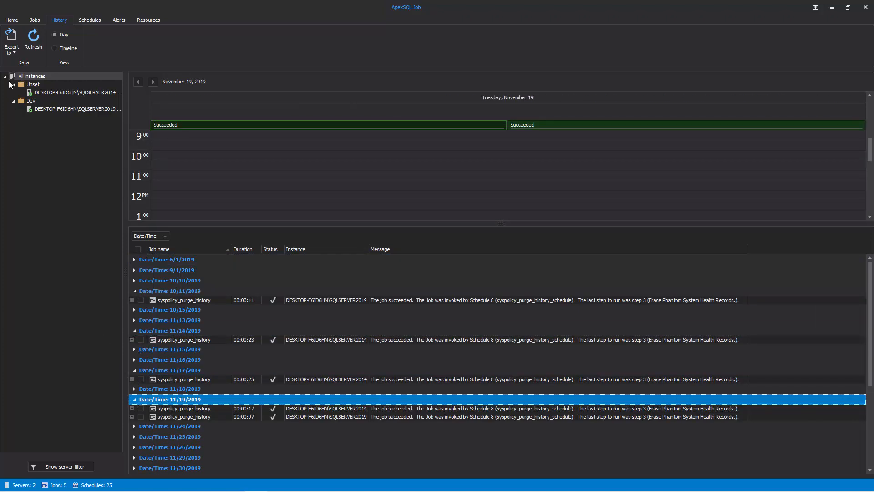
left_click(11, 40)
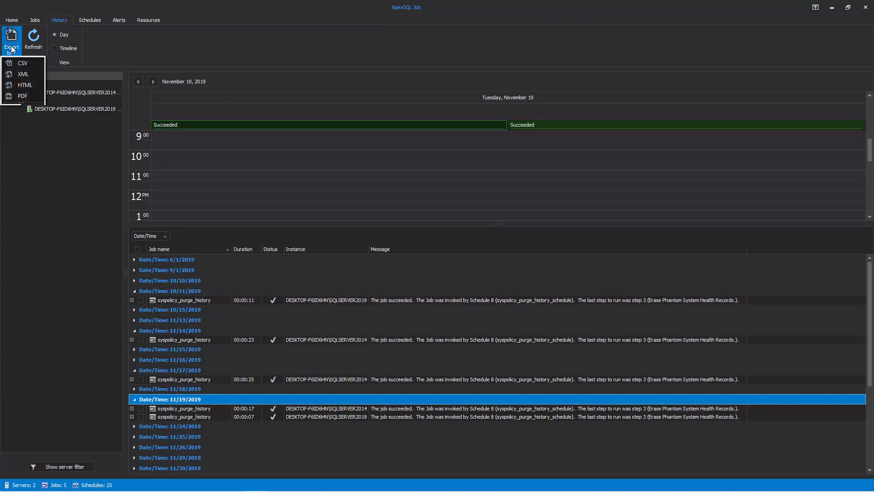